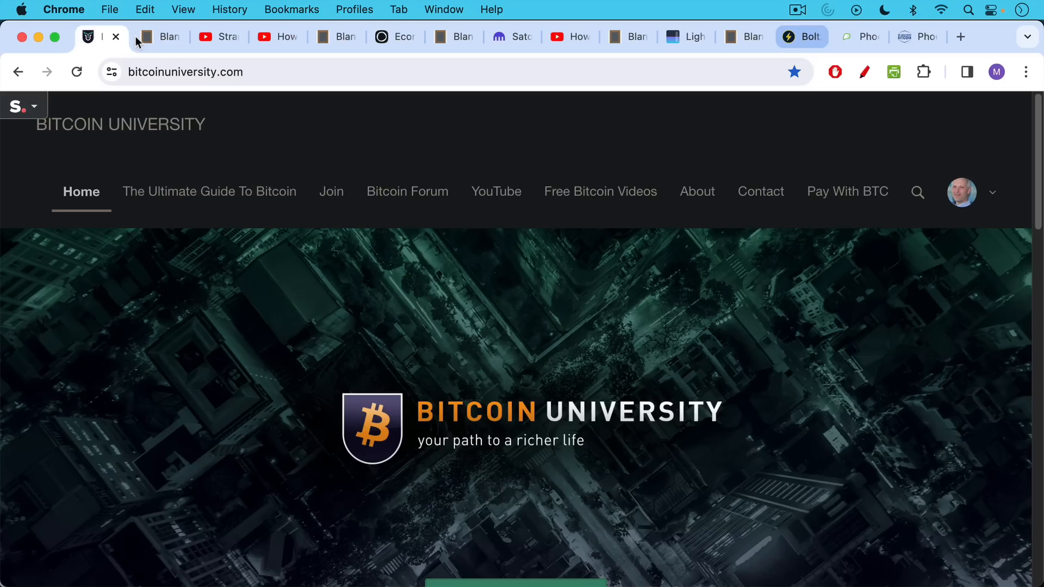
# Bring up the Blank Slate note 'Stranded Sats and The Lightning Network'.
pyautogui.click(160, 37)
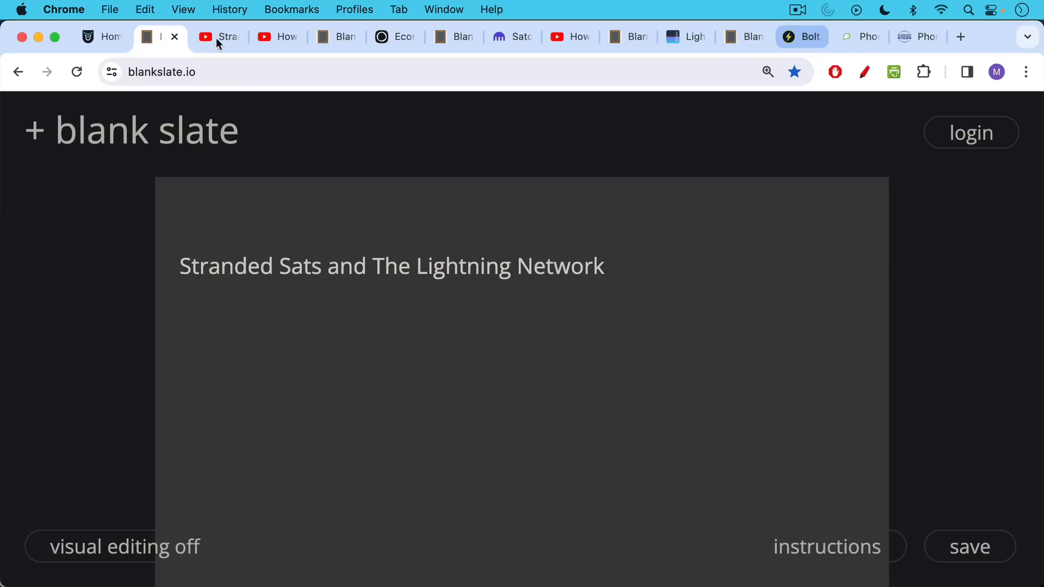
# Show the stranded-sats example note with its fee math, Dust and unspendable UTXO terms.
pyautogui.click(205, 37)
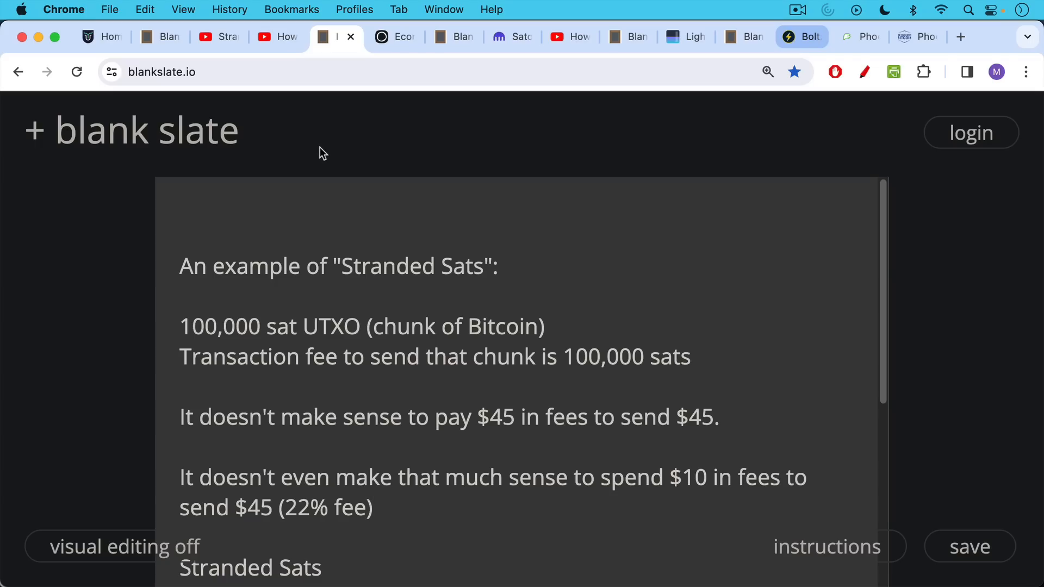
pyautogui.scroll(-3)
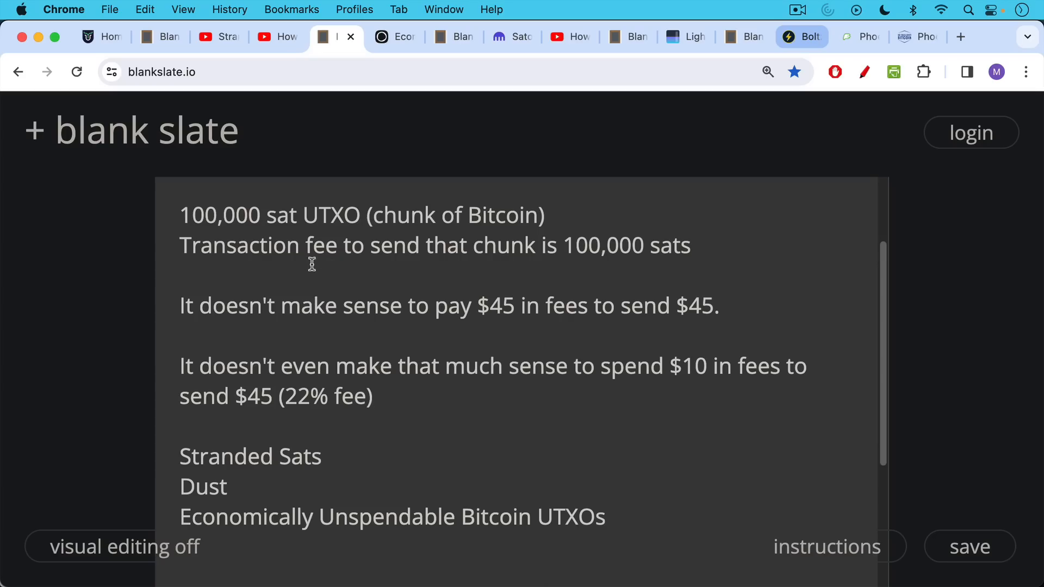
pyautogui.moveTo(304, 289)
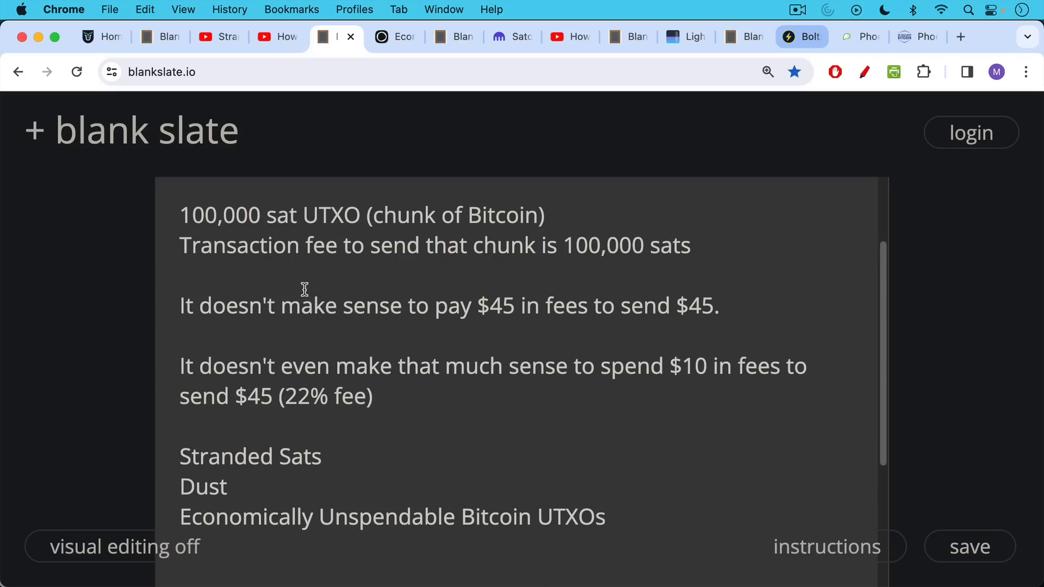
pyautogui.moveTo(331, 158)
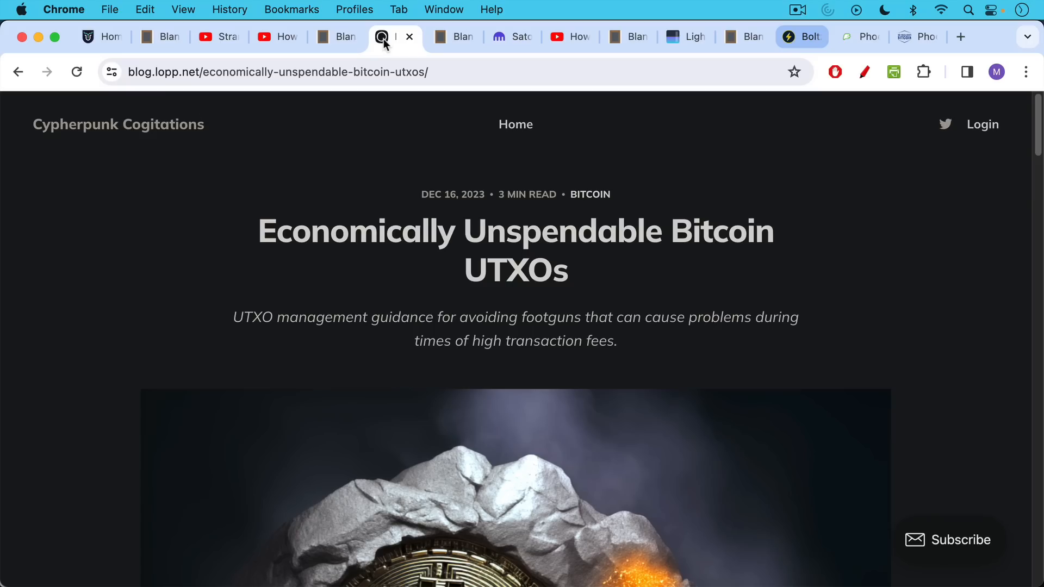
pyautogui.moveTo(308, 208)
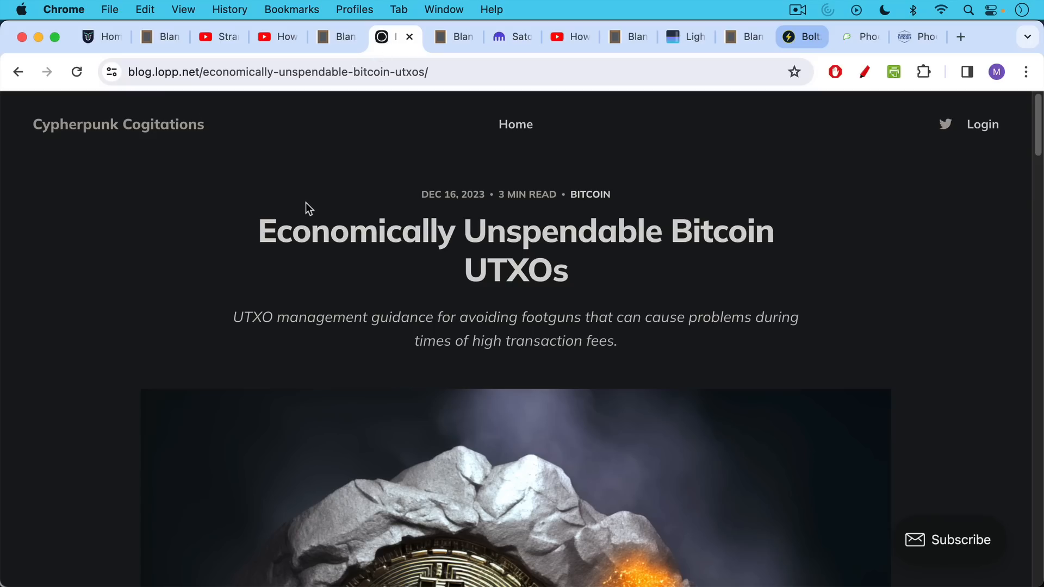
# Show the note on sats unstranding when fees fall, down to 'How to mitigate?'.
pyautogui.click(452, 37)
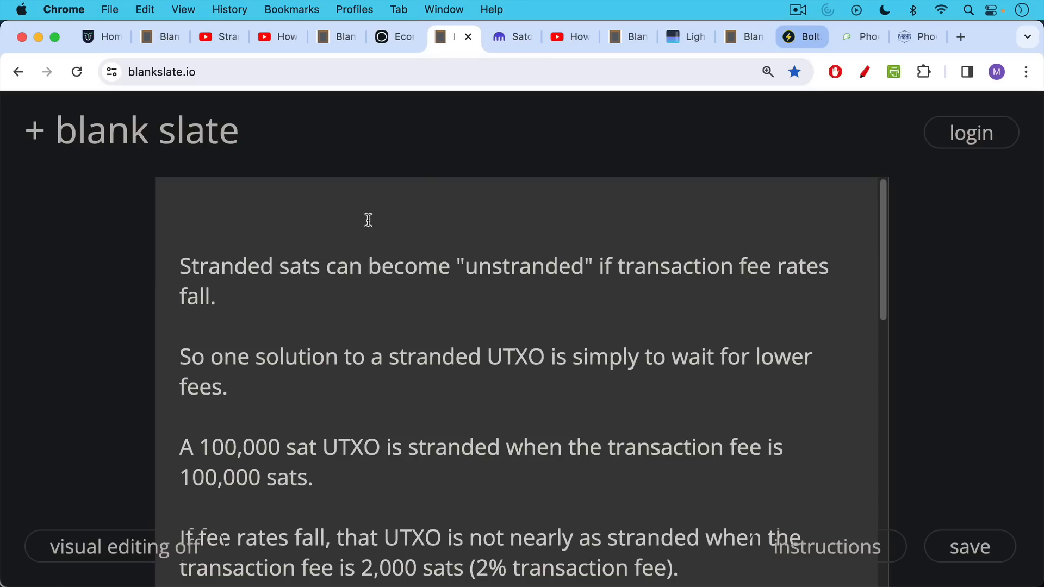
pyautogui.moveTo(368, 224)
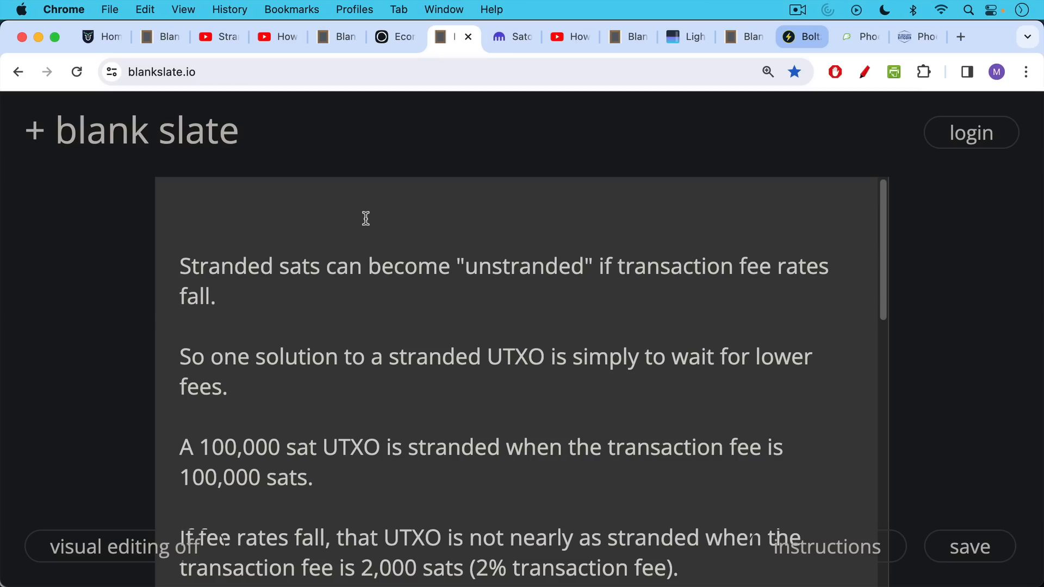
pyautogui.scroll(-3)
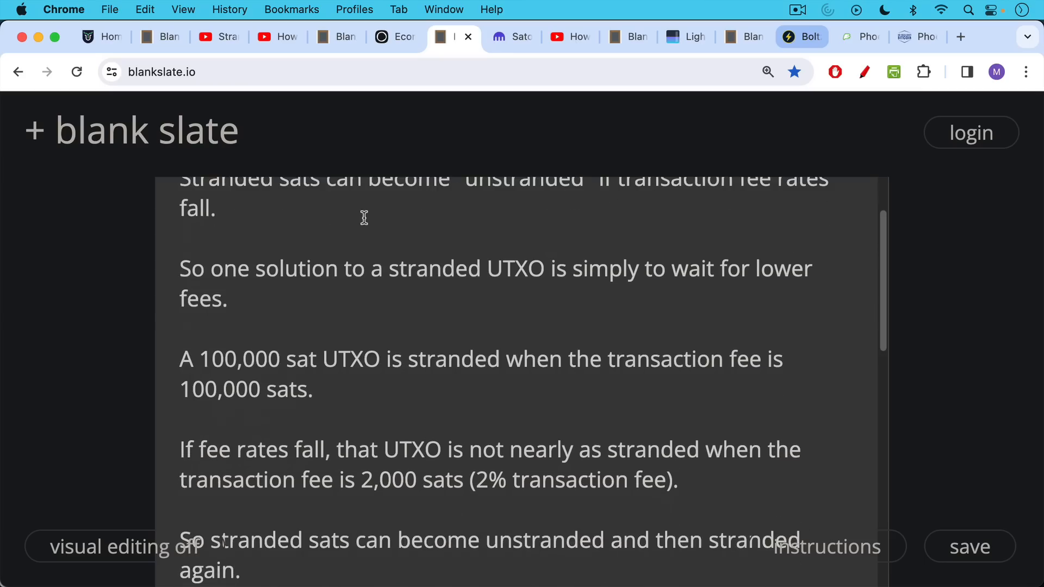
pyautogui.scroll(-3)
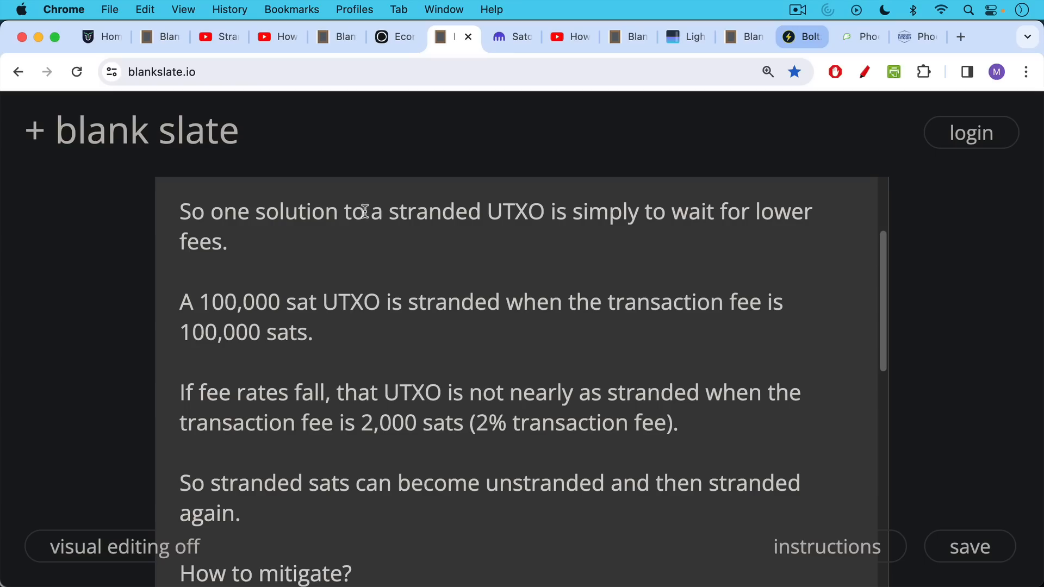
pyautogui.scroll(-3)
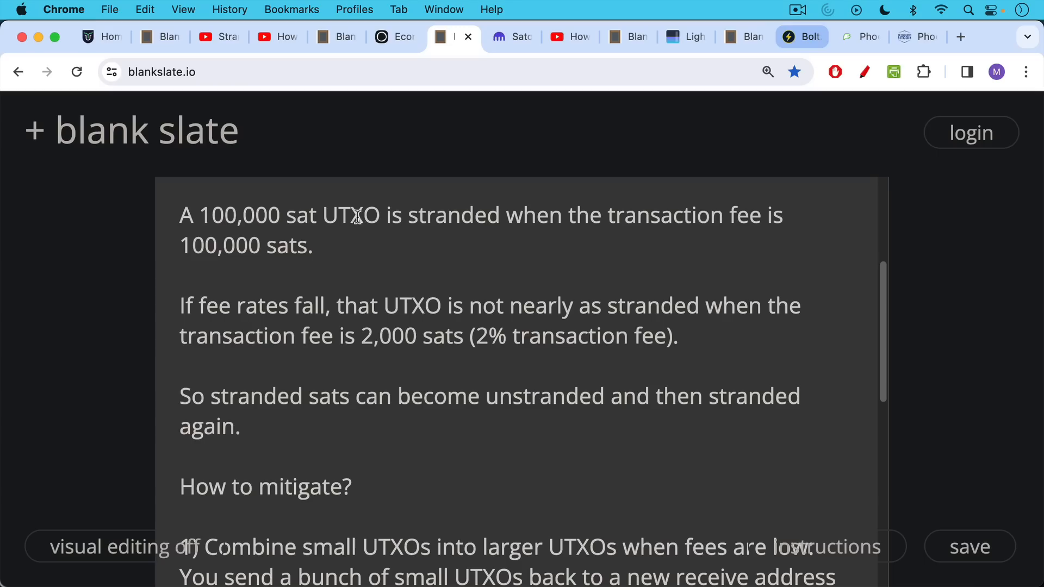
pyautogui.scroll(-3)
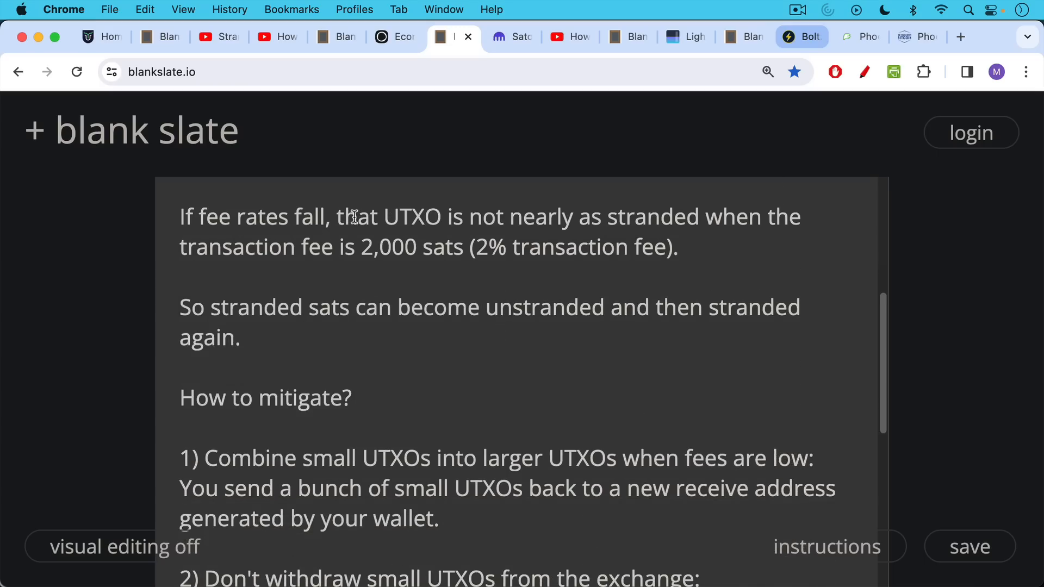
pyautogui.moveTo(354, 214)
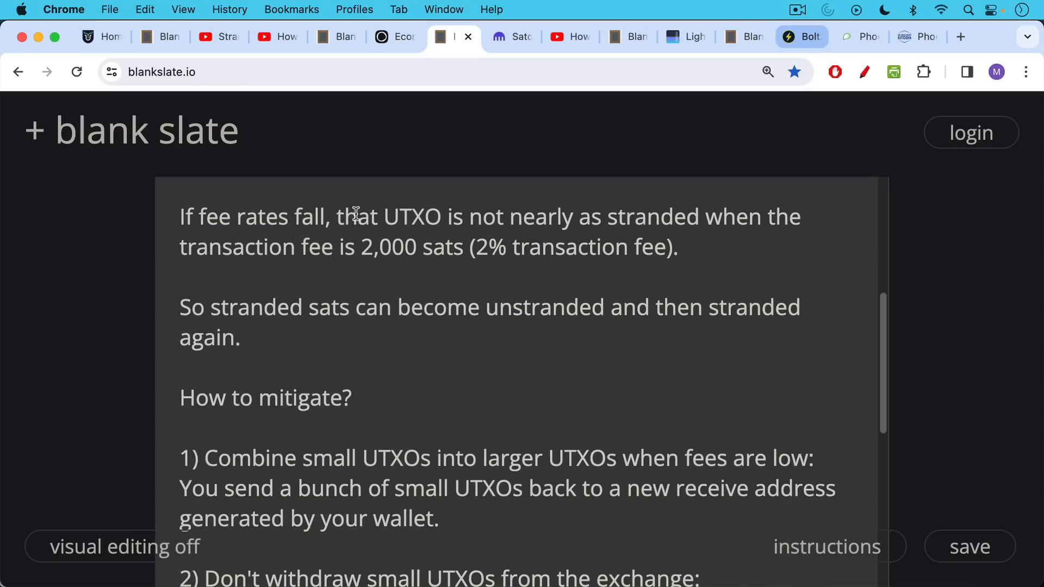
pyautogui.moveTo(358, 218)
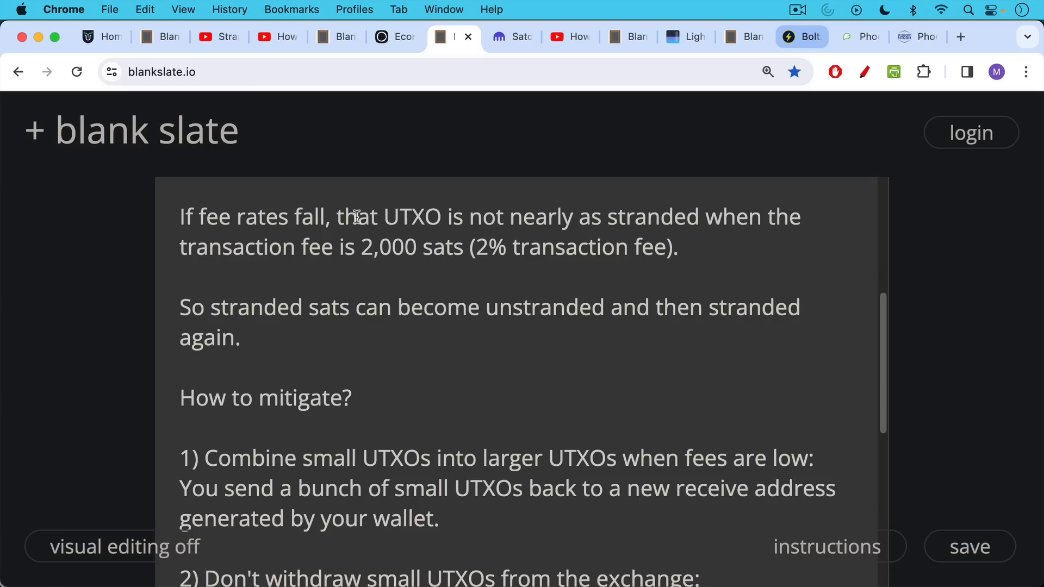
pyautogui.scroll(-3)
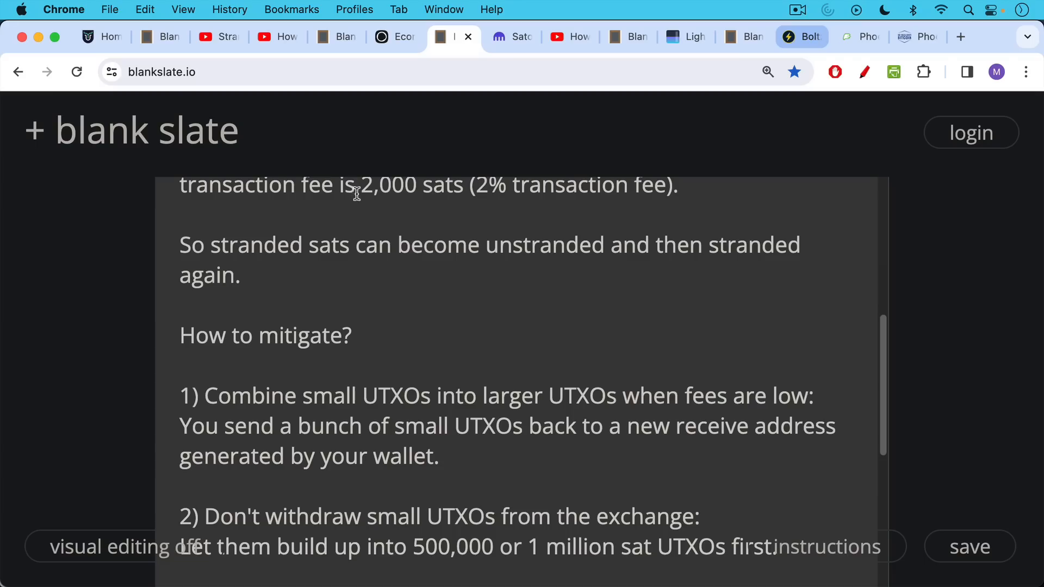
pyautogui.moveTo(371, 244)
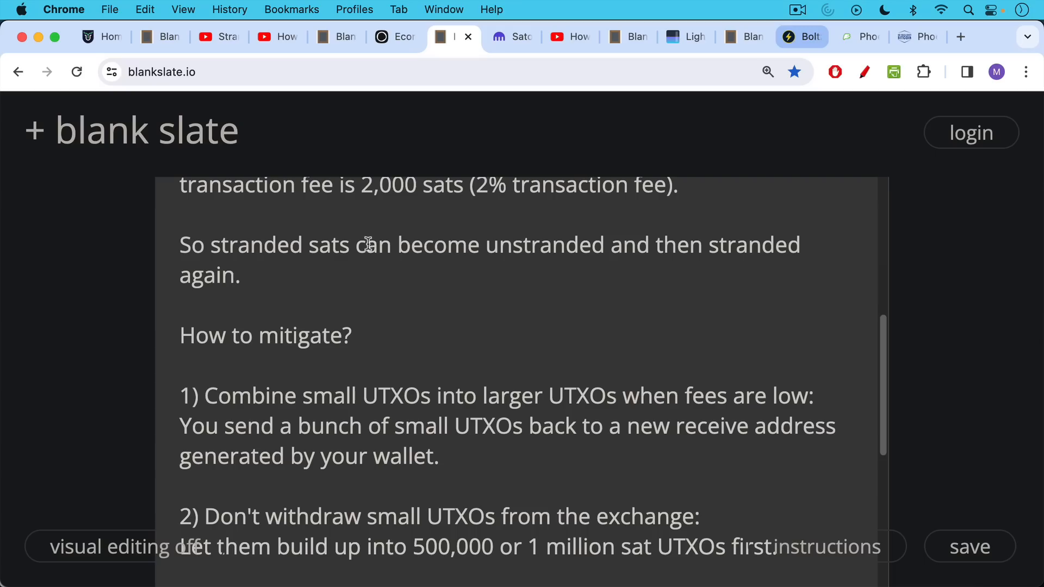
pyautogui.scroll(-3)
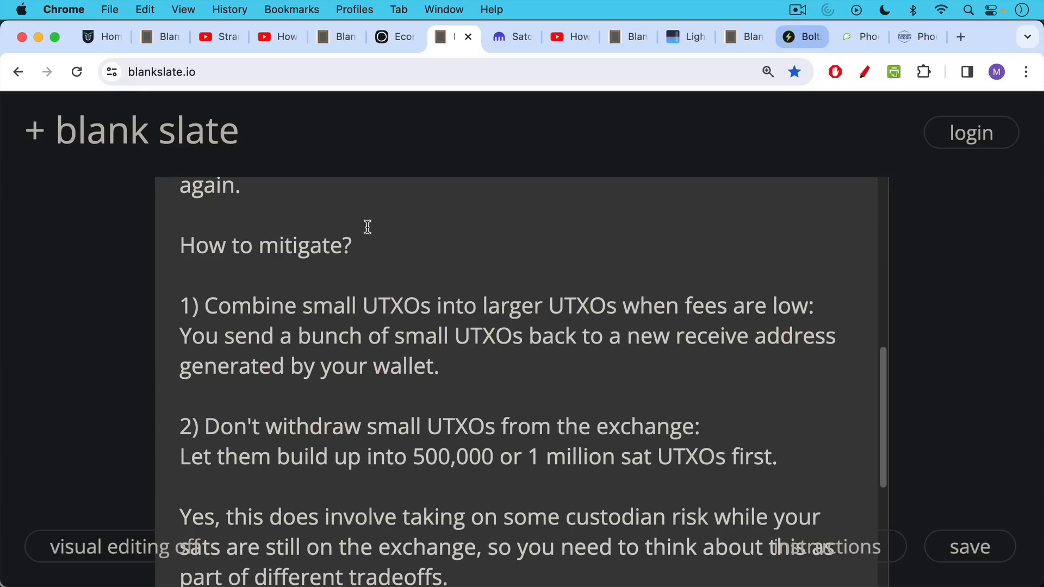
pyautogui.moveTo(366, 219)
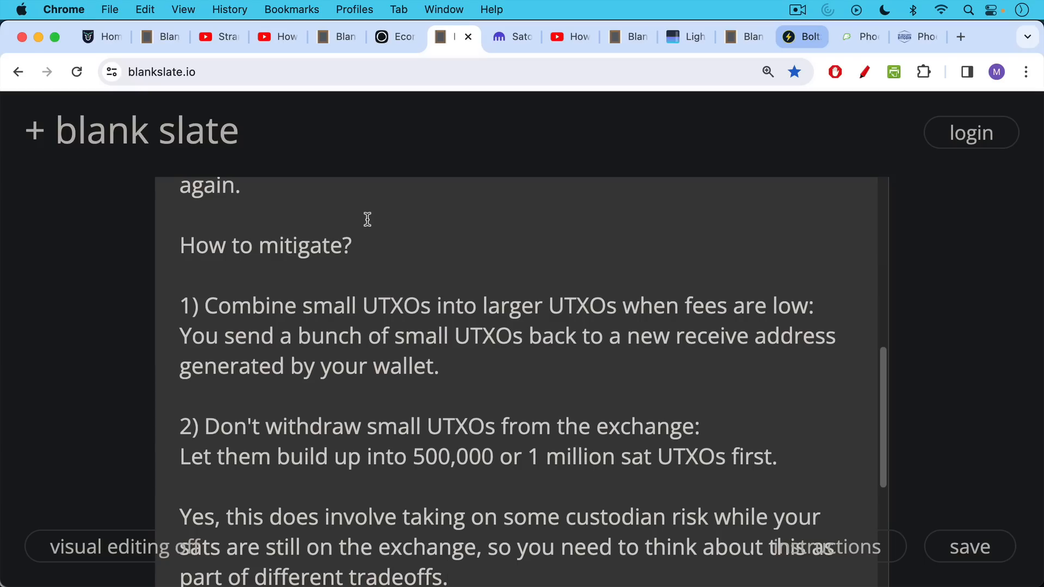
pyautogui.moveTo(365, 219)
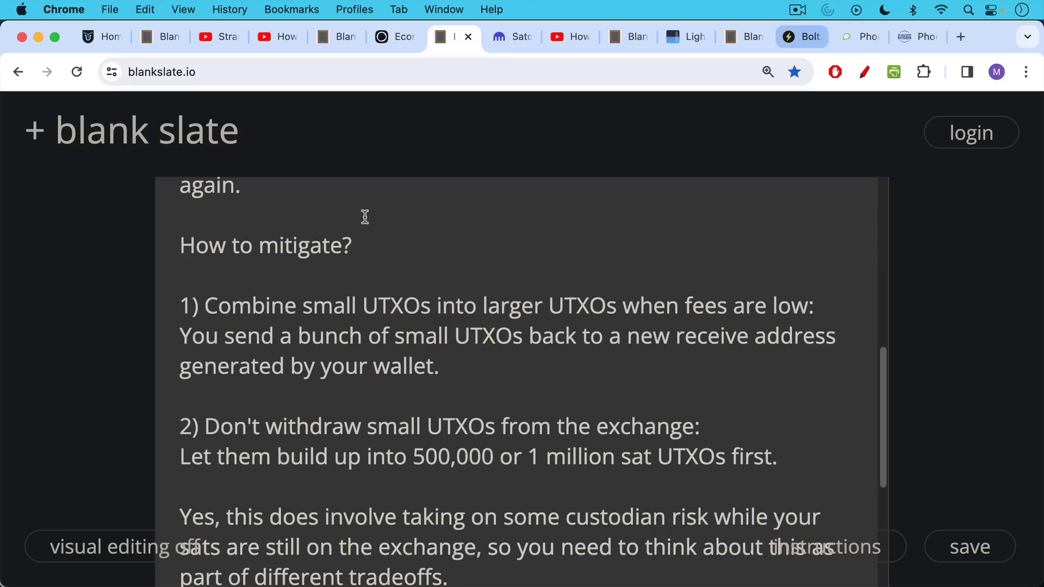
pyautogui.moveTo(364, 217)
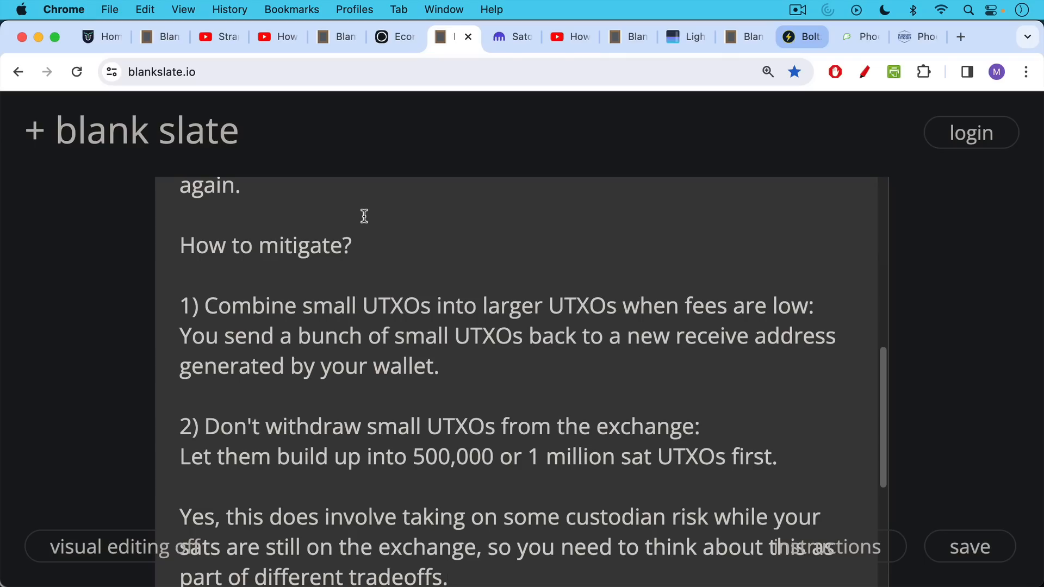
pyautogui.moveTo(364, 217)
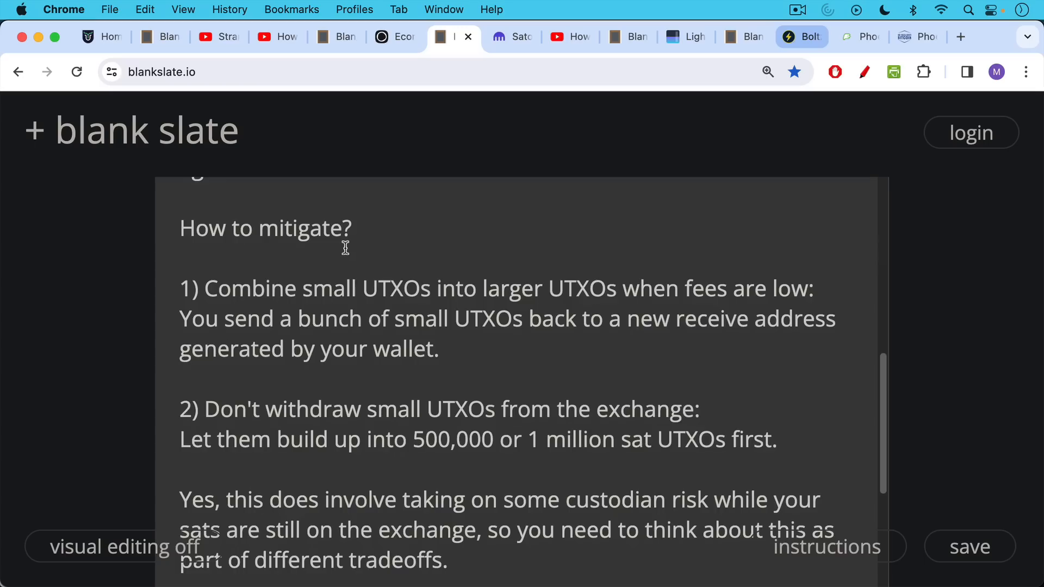
pyautogui.scroll(-3)
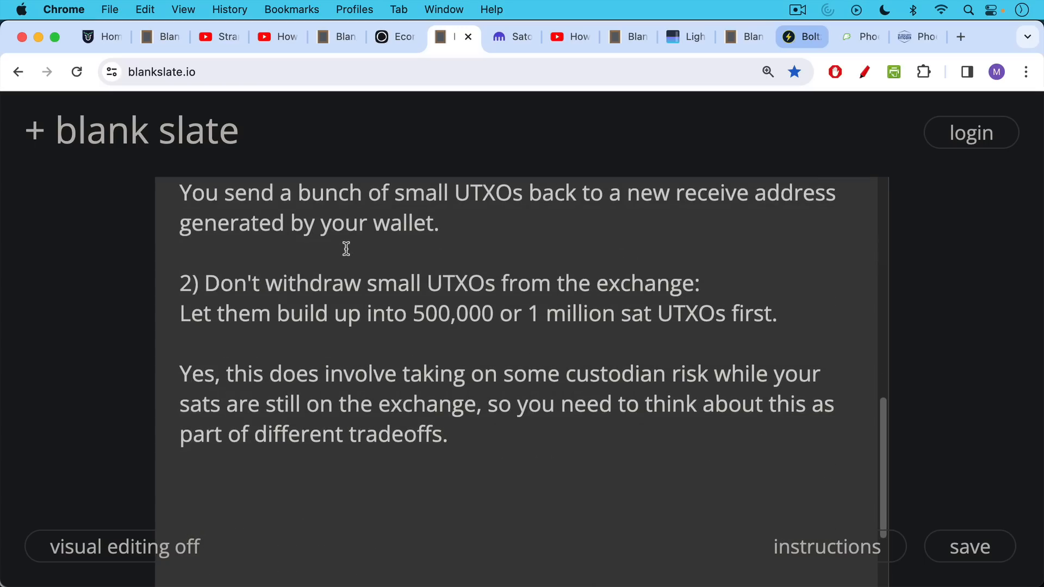
pyautogui.moveTo(346, 244)
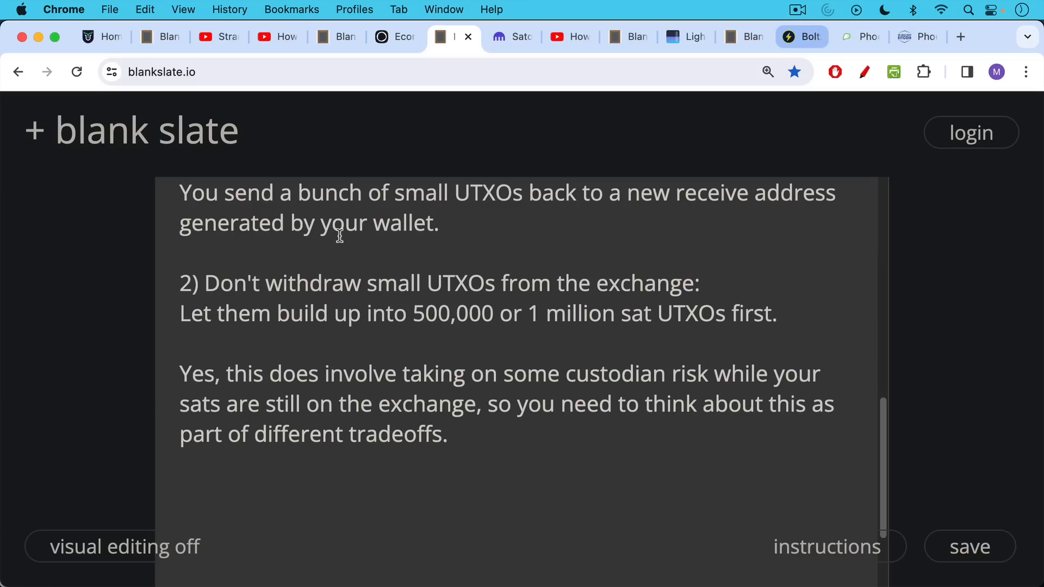
pyautogui.moveTo(435, 155)
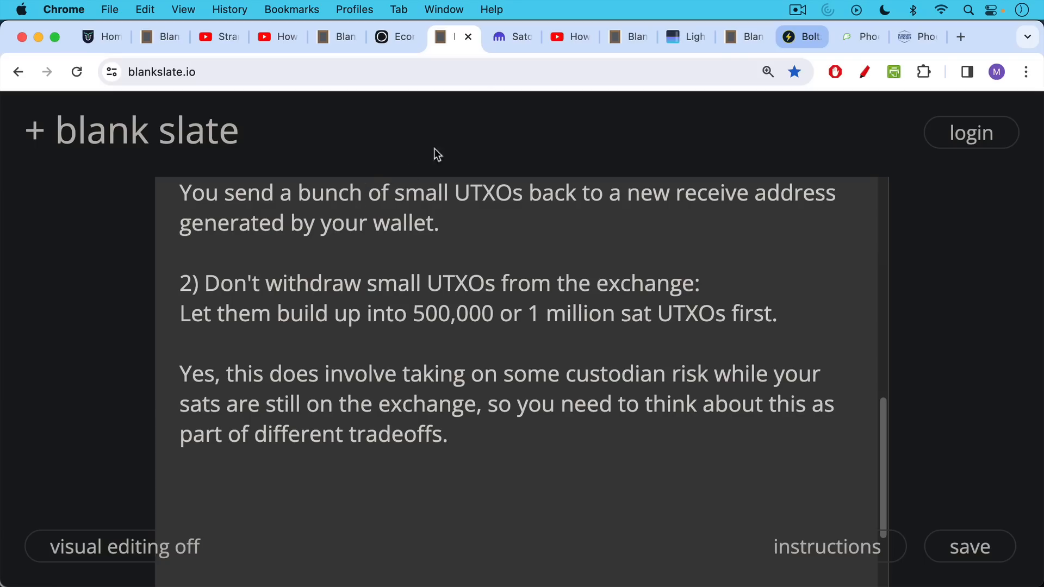
# Enter 500,000 sats in the Kraken converter, giving $225.24 and 0.01 BTC.
pyautogui.click(511, 36)
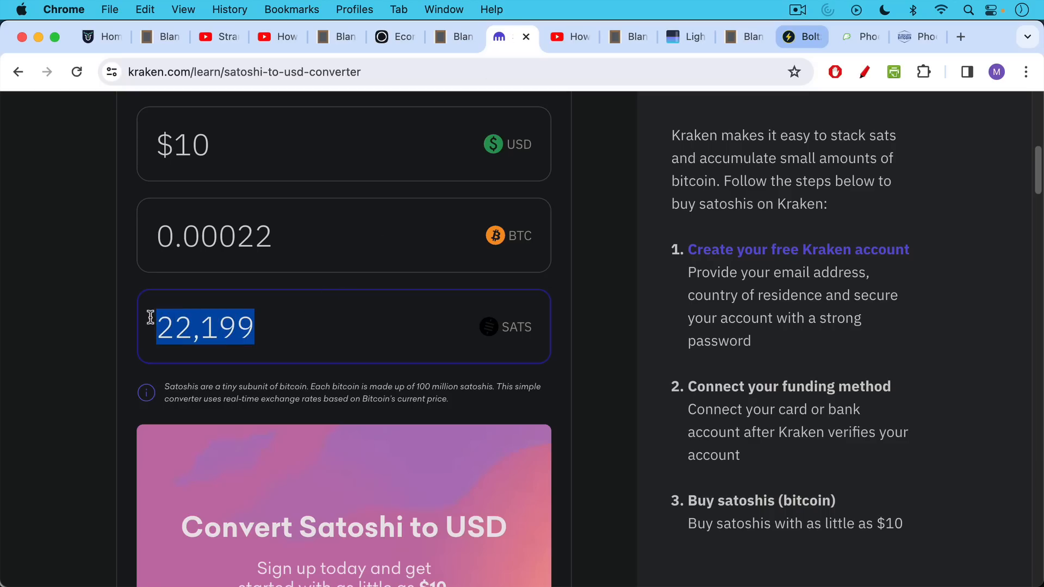
pyautogui.write('5,000')
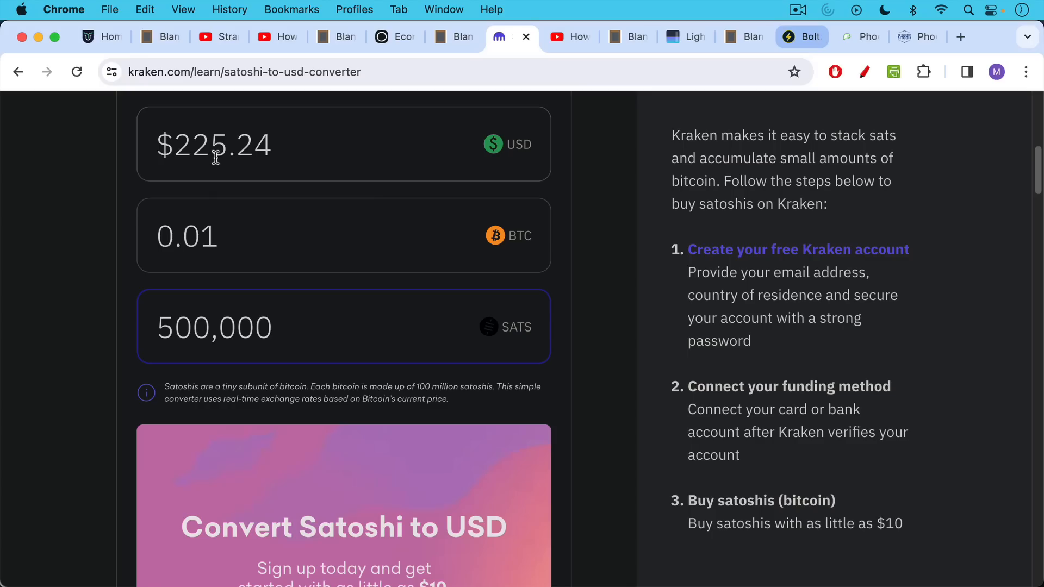
pyautogui.moveTo(219, 172)
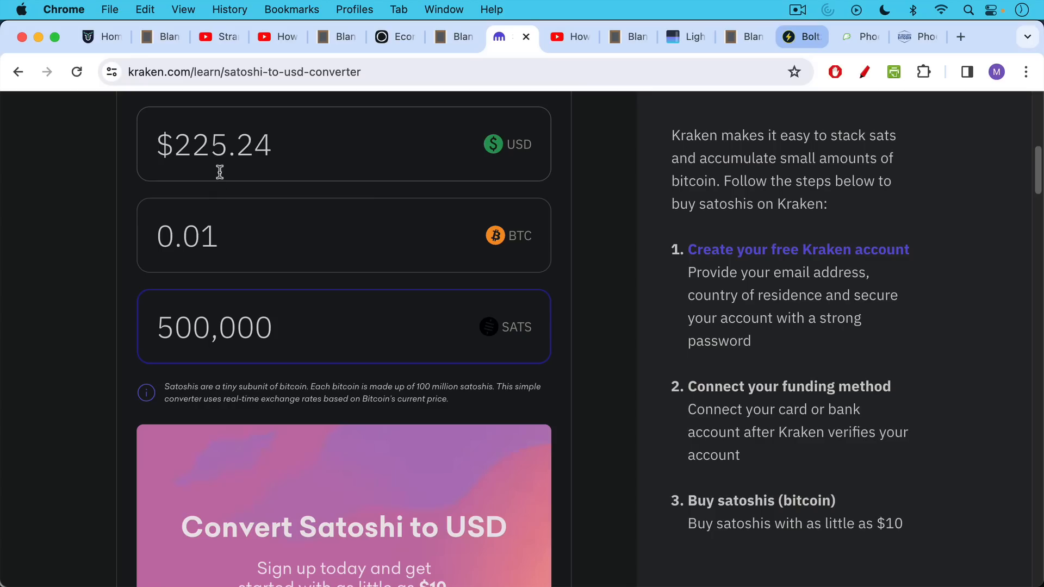
pyautogui.moveTo(388, 170)
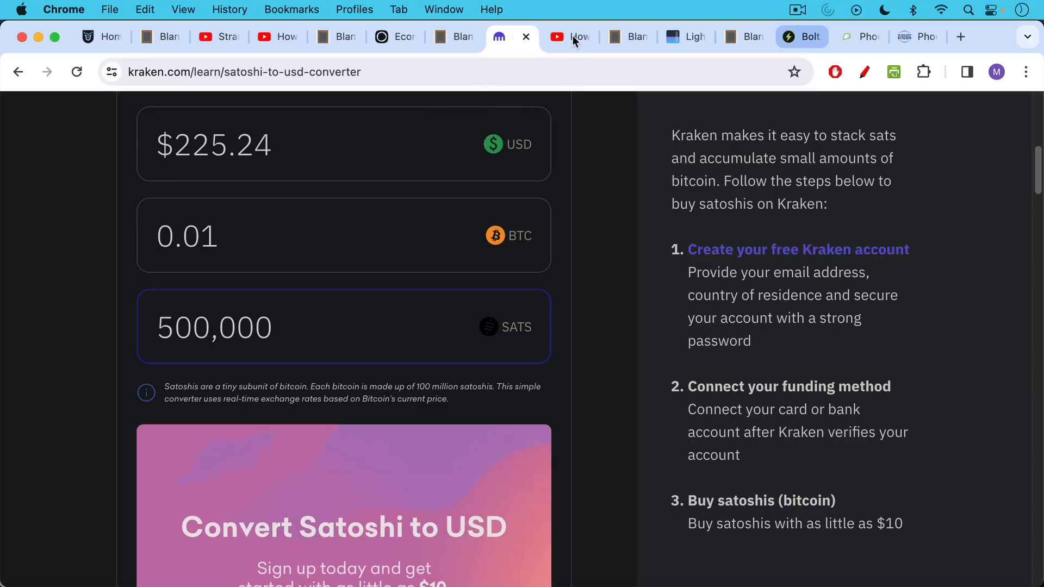
# Show the YouTube highlighted comment about spending stranded sats over Lightning, with its reply.
pyautogui.click(564, 37)
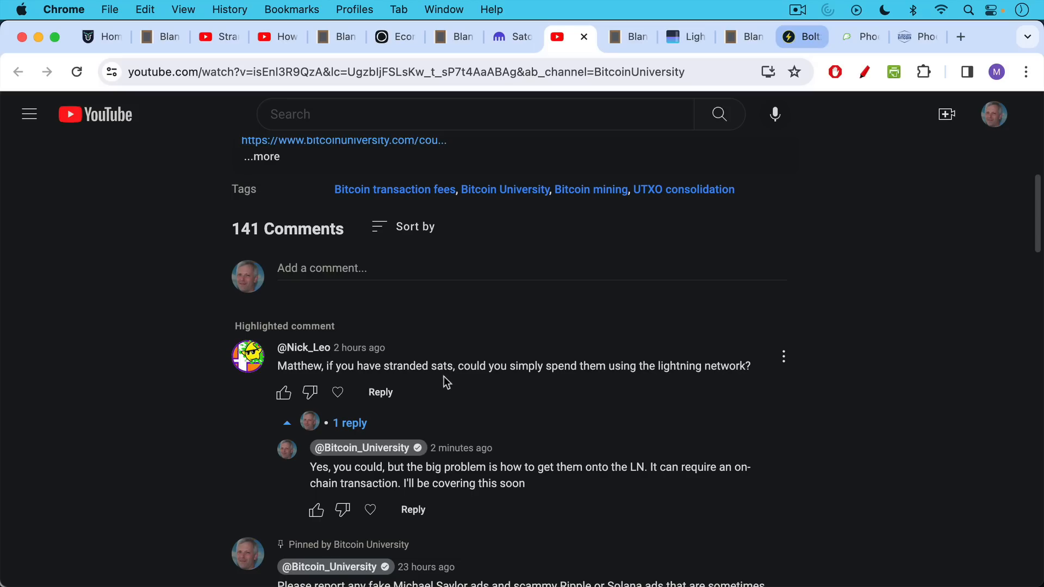
pyautogui.moveTo(448, 436)
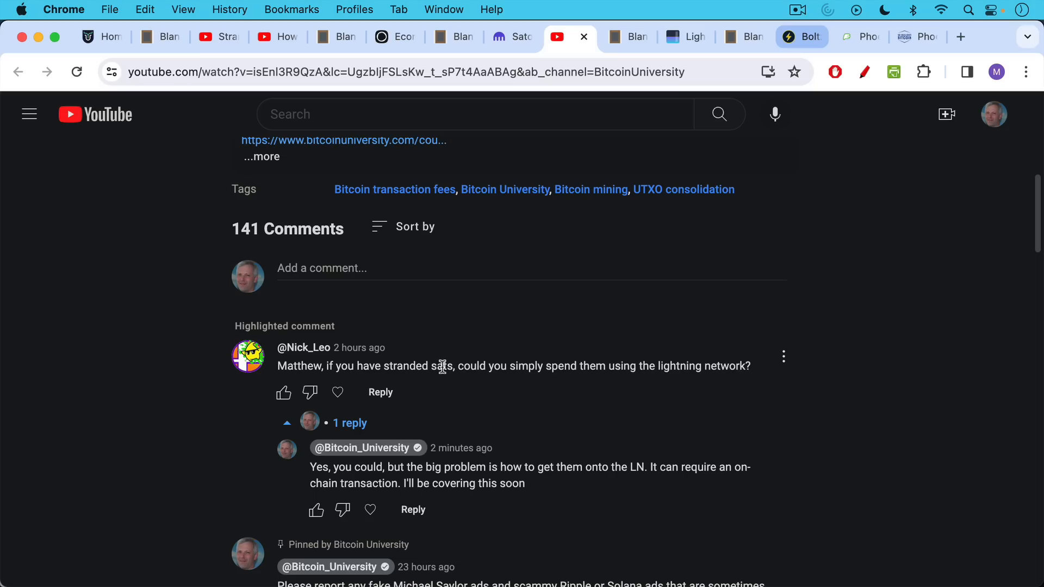
pyautogui.moveTo(444, 352)
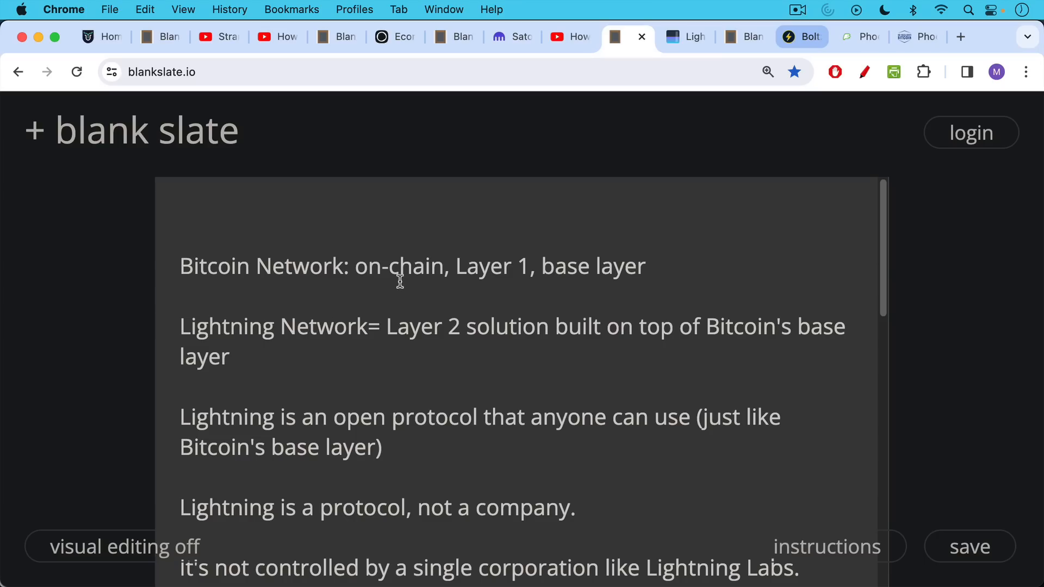
pyautogui.moveTo(405, 278)
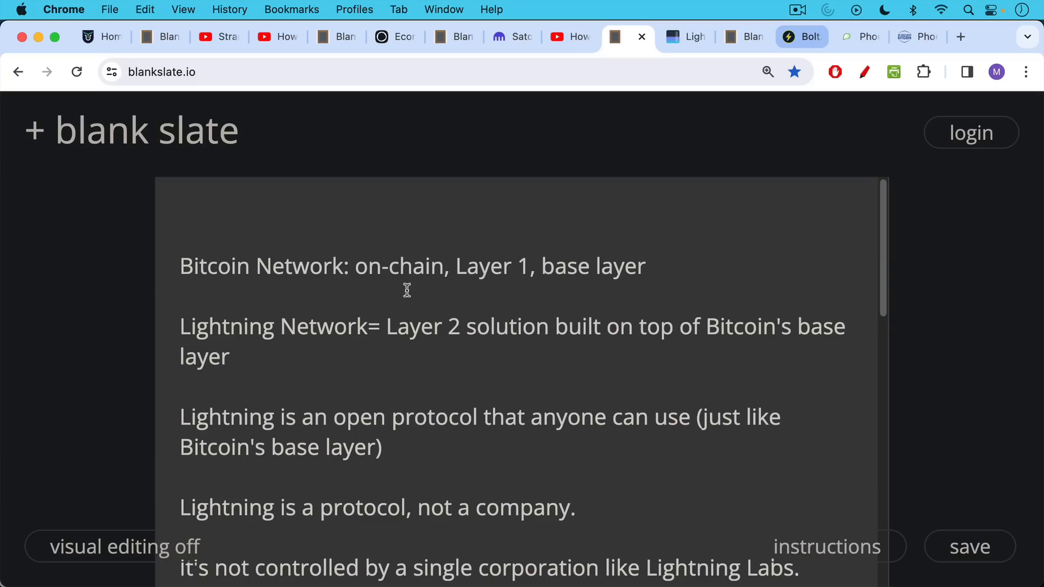
# Scroll the Lightning notes down to the Robert–Alice payment channel example.
pyautogui.scroll(-3)
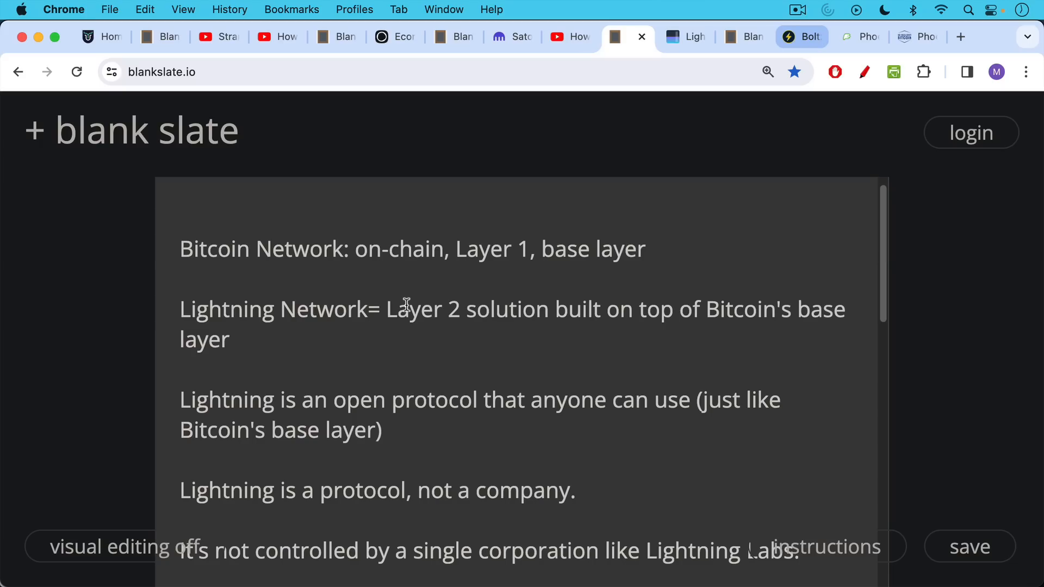
pyautogui.moveTo(403, 328)
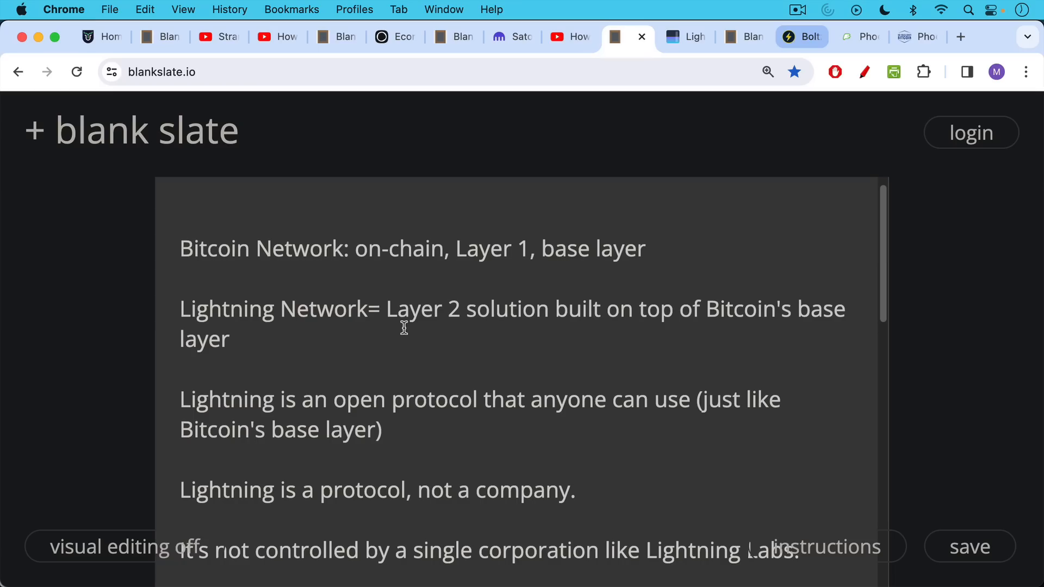
pyautogui.scroll(-3)
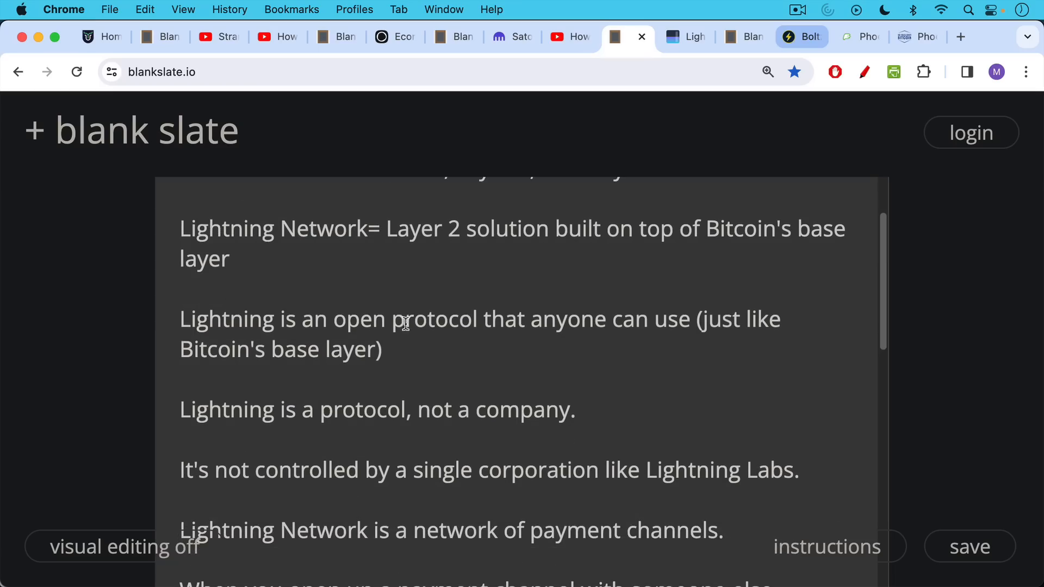
pyautogui.moveTo(402, 333)
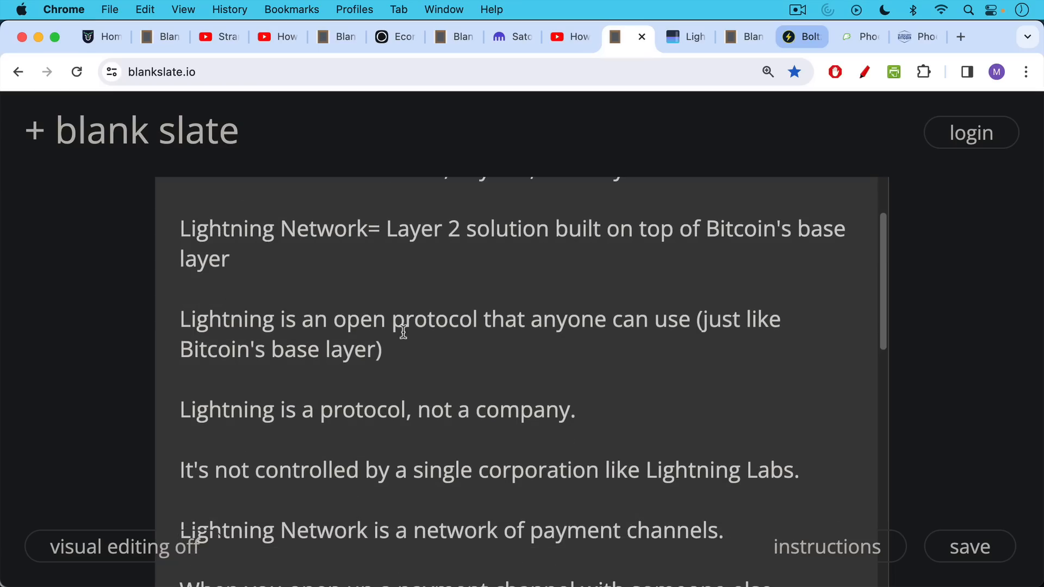
pyautogui.scroll(-3)
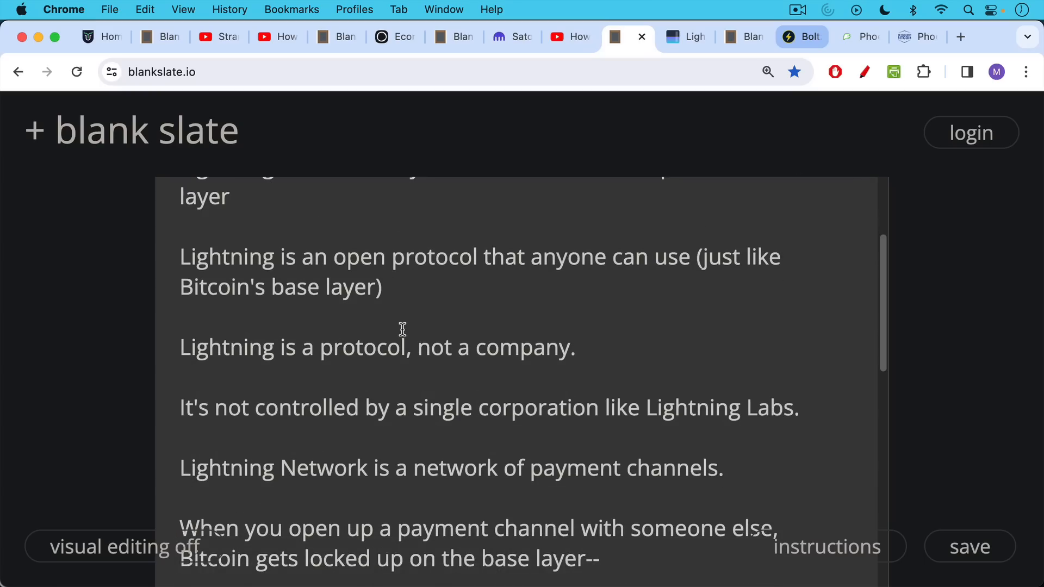
pyautogui.scroll(-3)
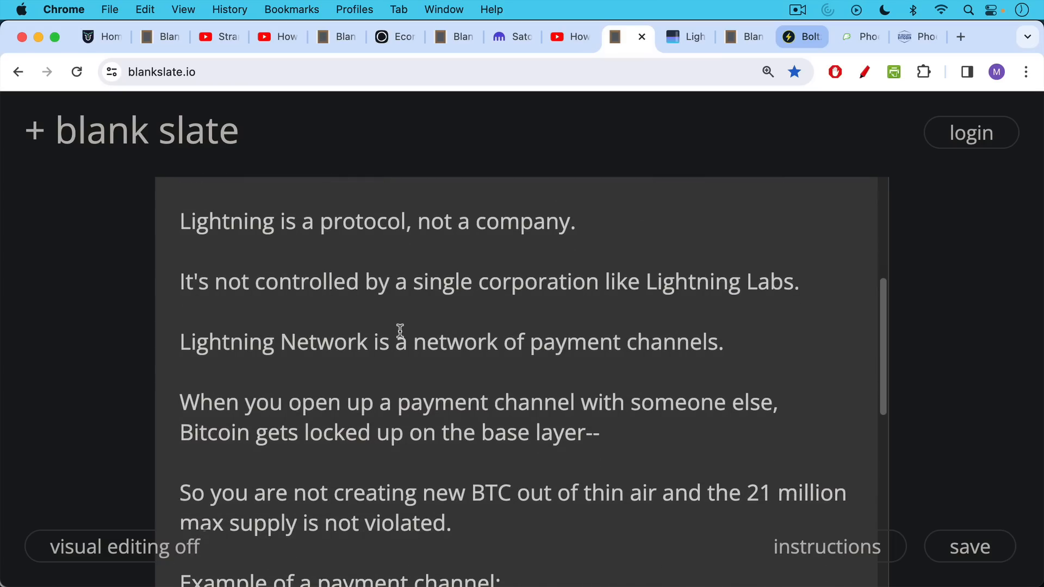
pyautogui.scroll(-3)
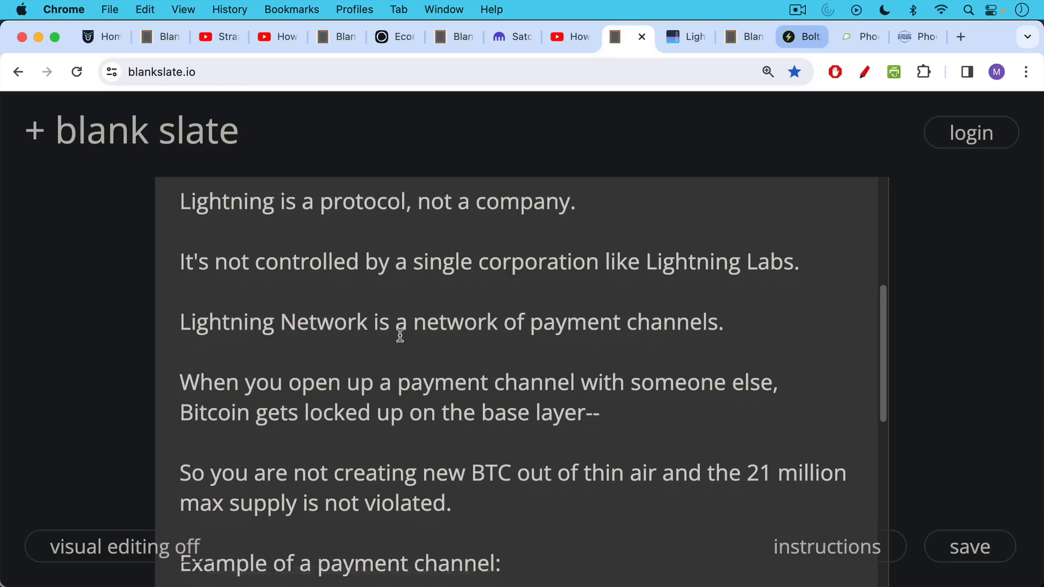
pyautogui.scroll(-3)
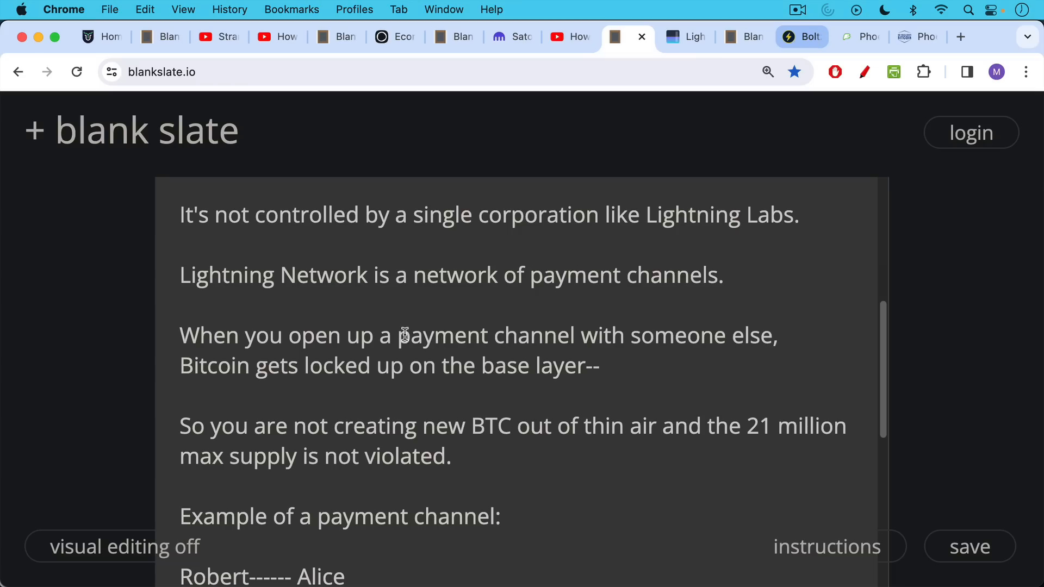
# Reach the Robert–Alice–John routing example and highlight the route line.
pyautogui.scroll(-3)
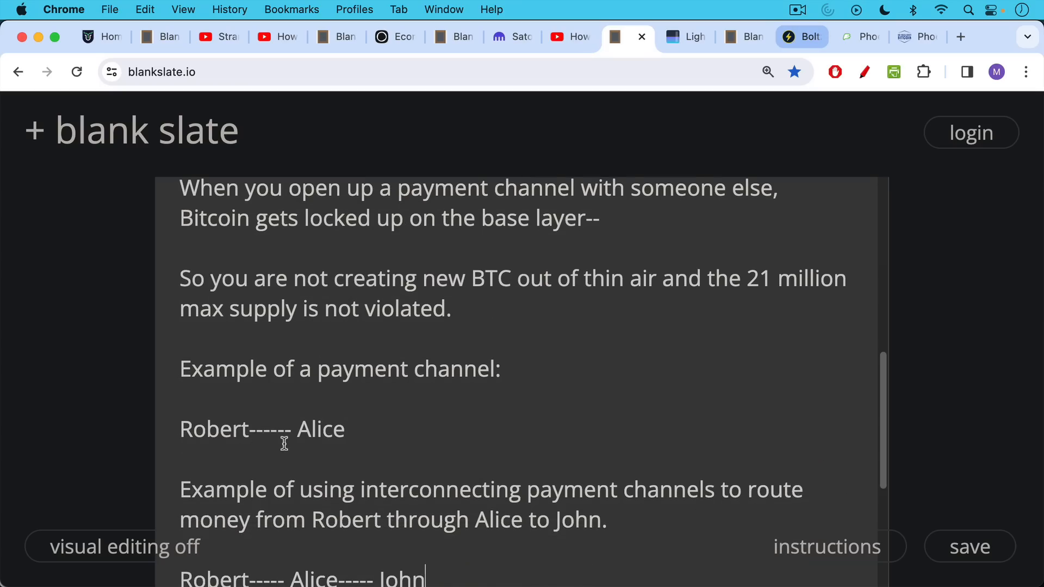
pyautogui.moveTo(210, 432)
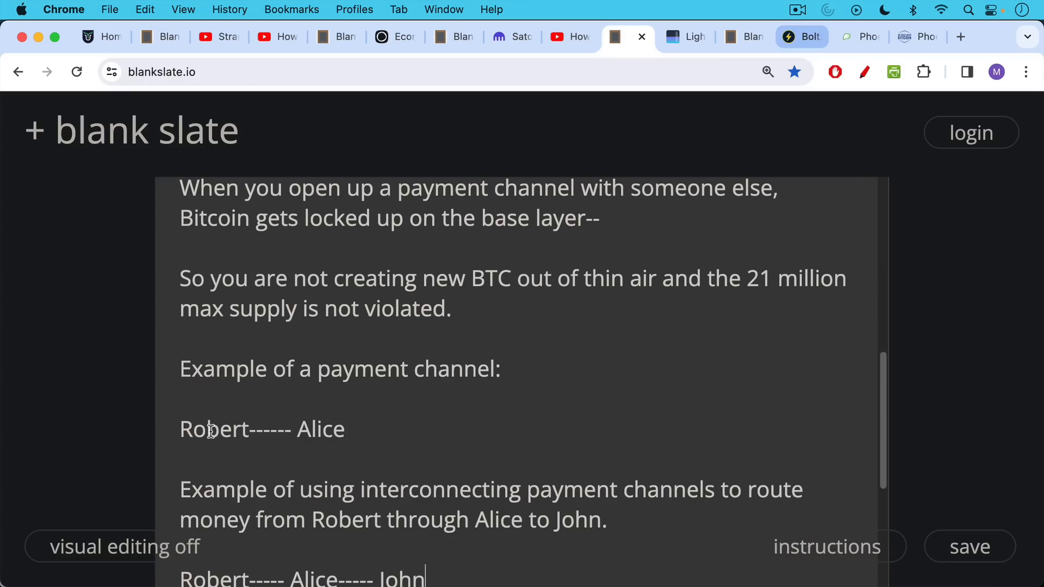
pyautogui.scroll(-3)
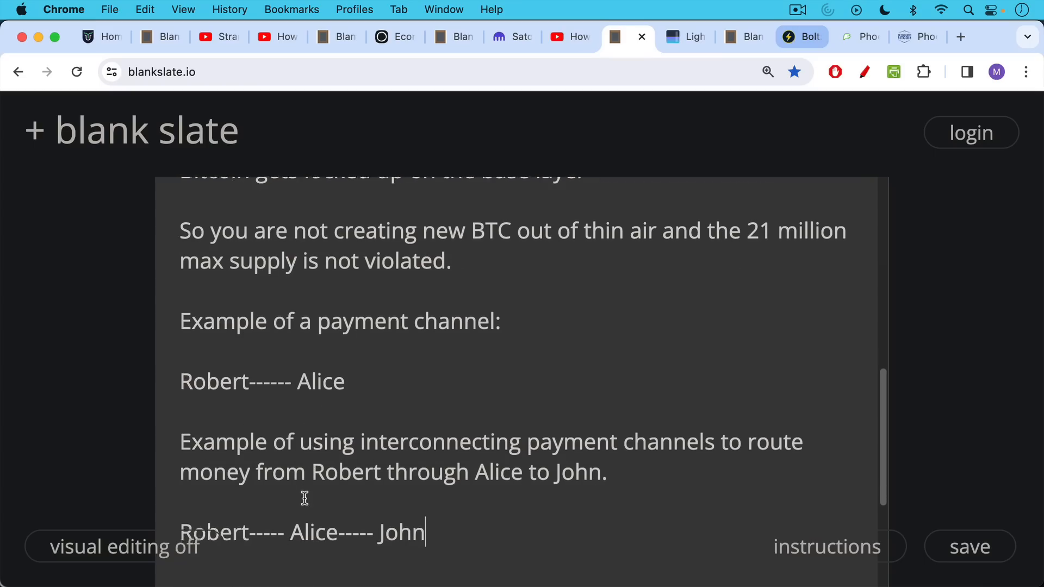
pyautogui.scroll(-3)
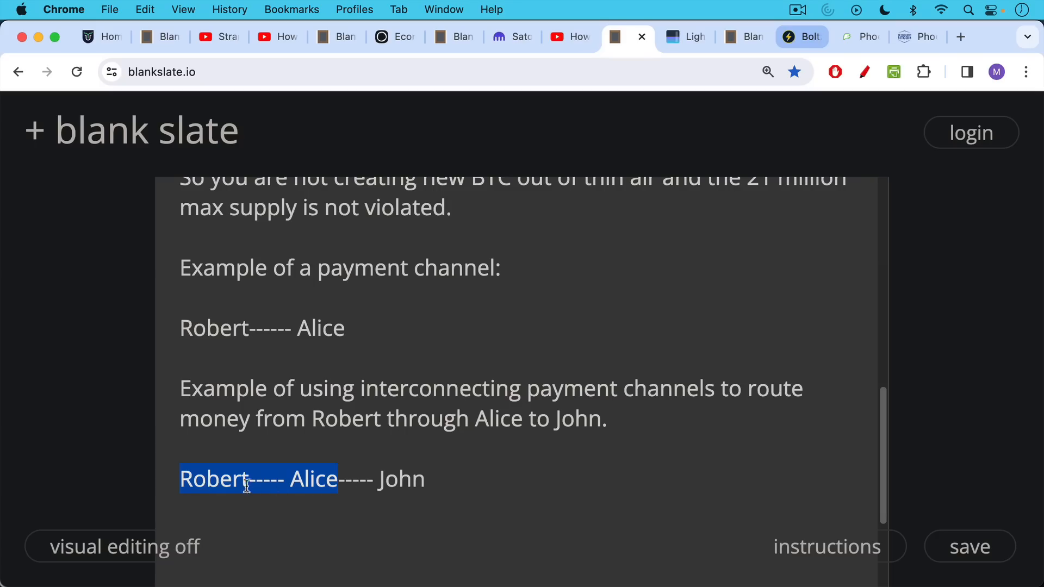
pyautogui.moveTo(251, 479); pyautogui.dragTo(393, 478)
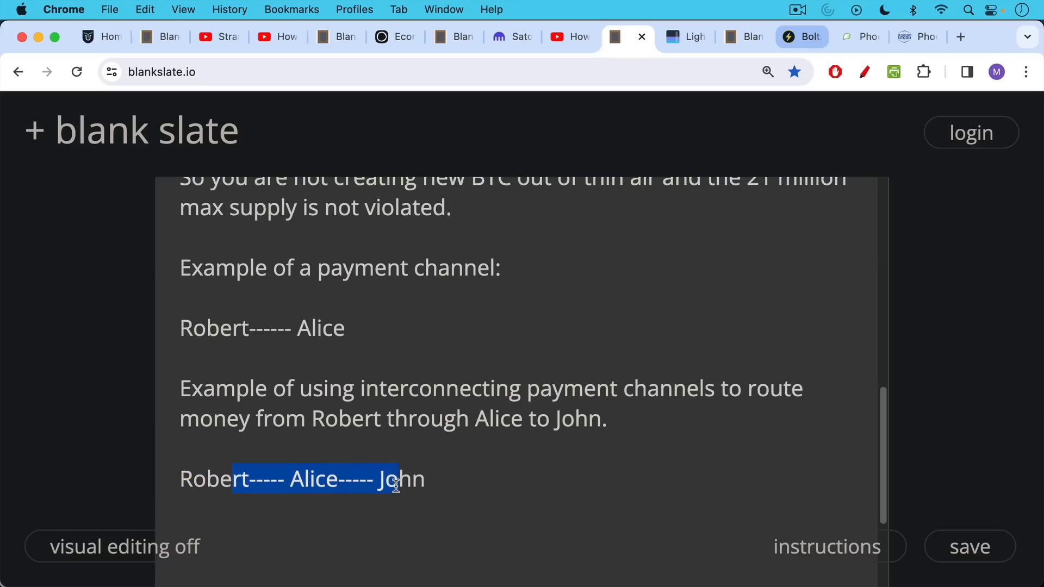
pyautogui.moveTo(683, 46)
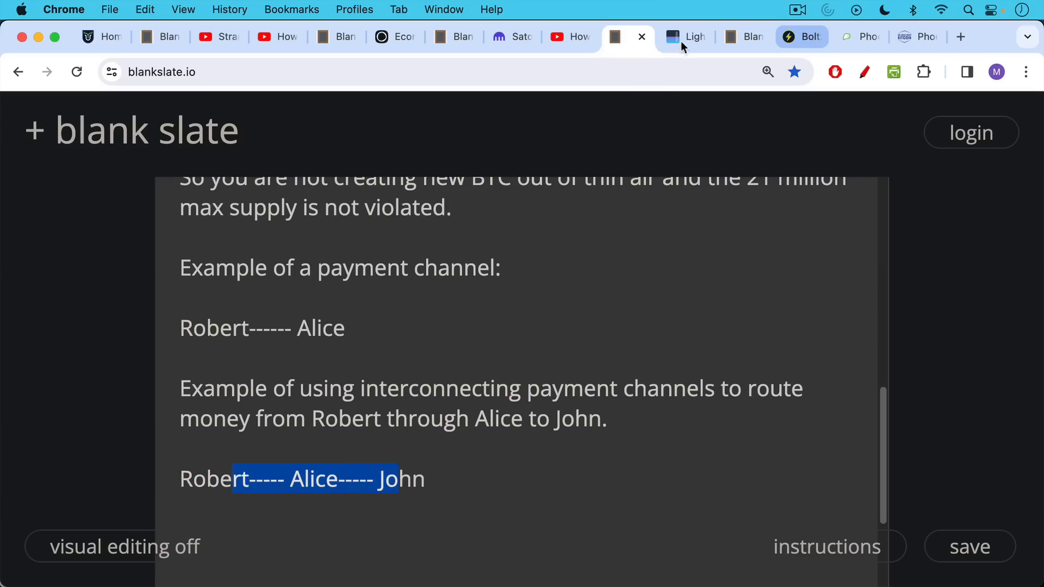
pyautogui.click(691, 37)
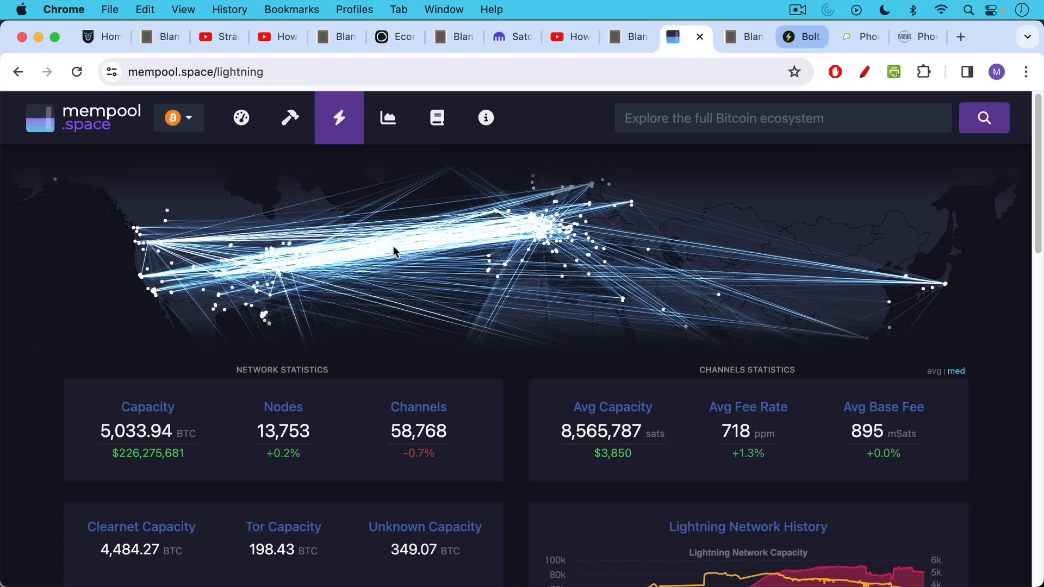
pyautogui.moveTo(283, 432)
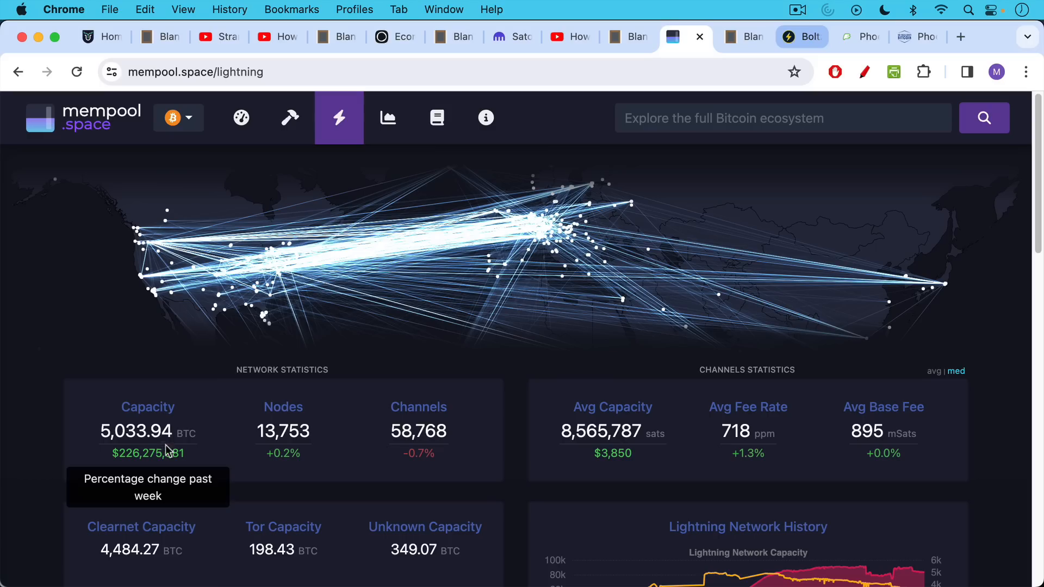
pyautogui.moveTo(169, 403)
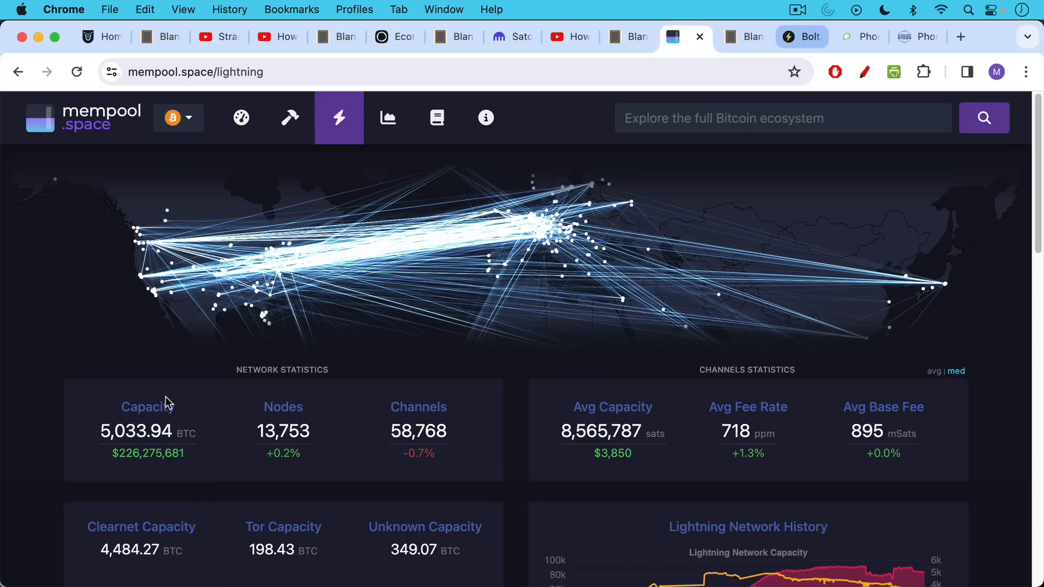
pyautogui.moveTo(155, 453)
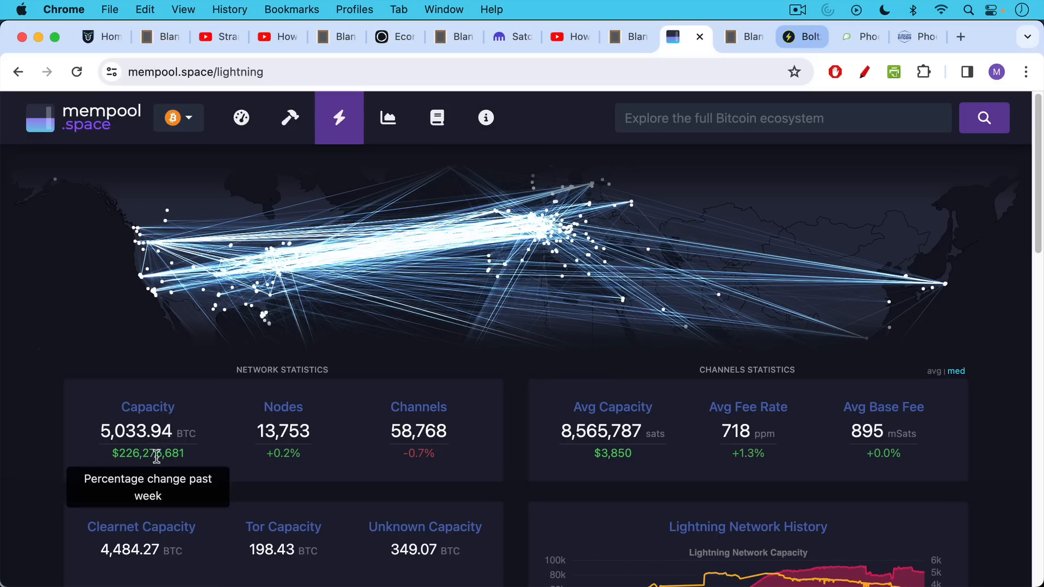
pyautogui.moveTo(159, 423)
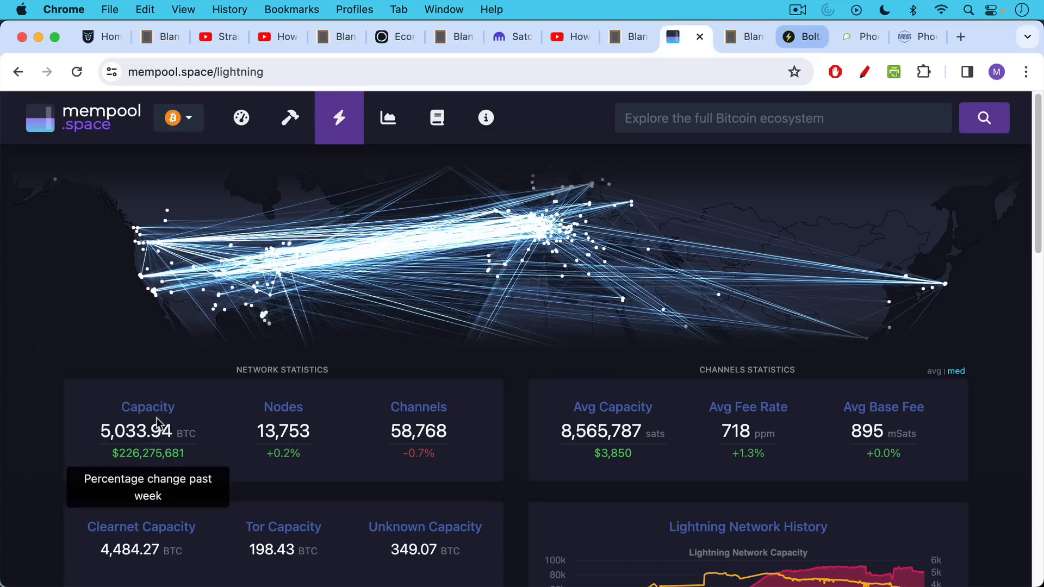
pyautogui.moveTo(319, 282)
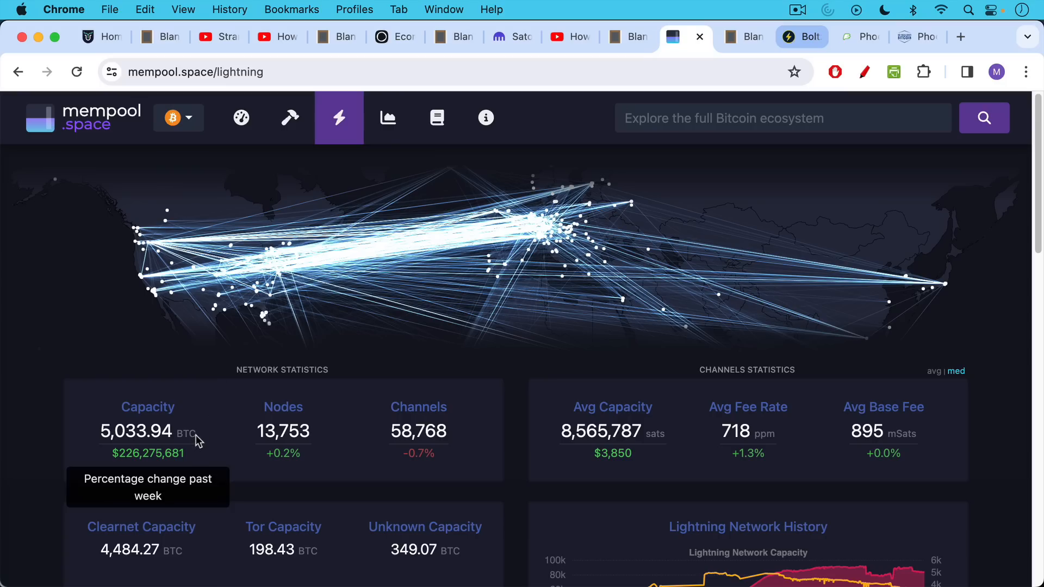
pyautogui.moveTo(195, 455)
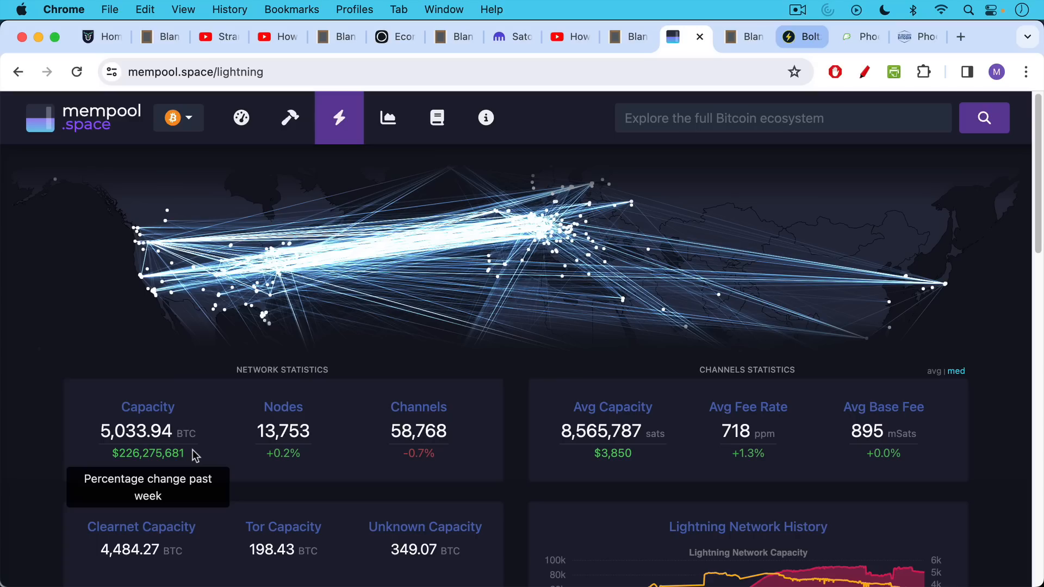
pyautogui.moveTo(298, 292)
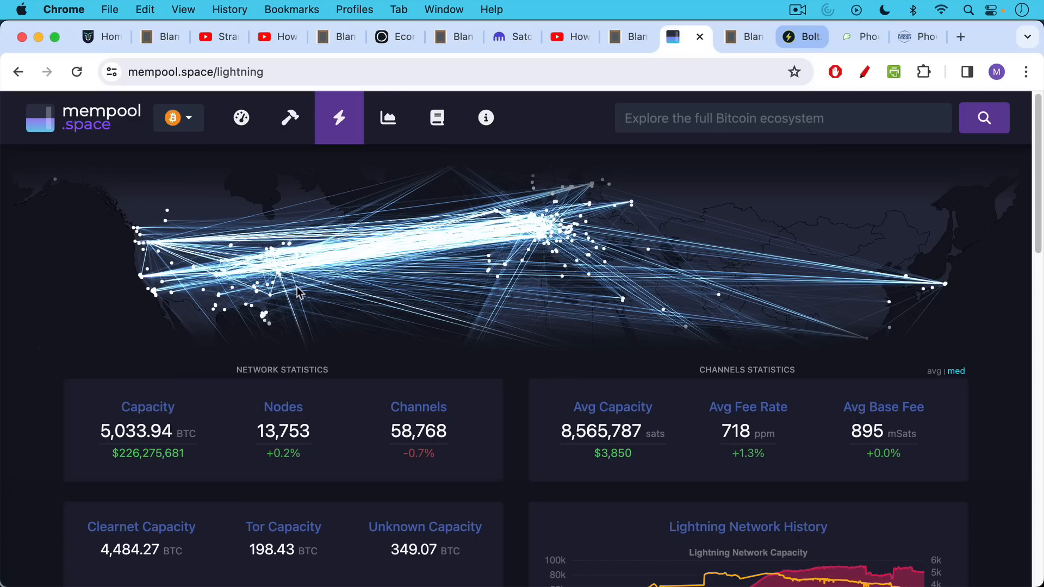
pyautogui.moveTo(419, 453)
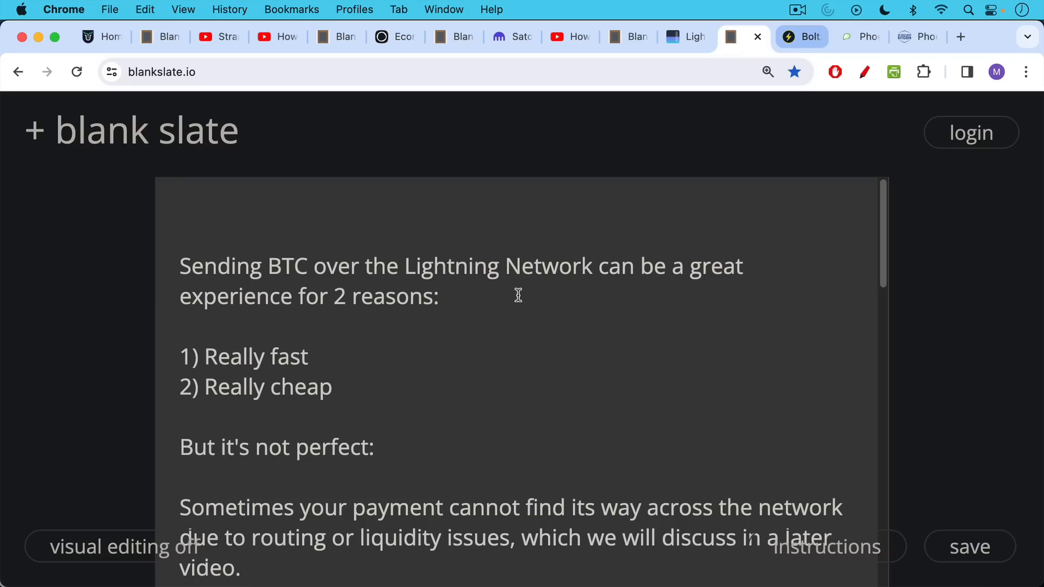
pyautogui.moveTo(516, 294)
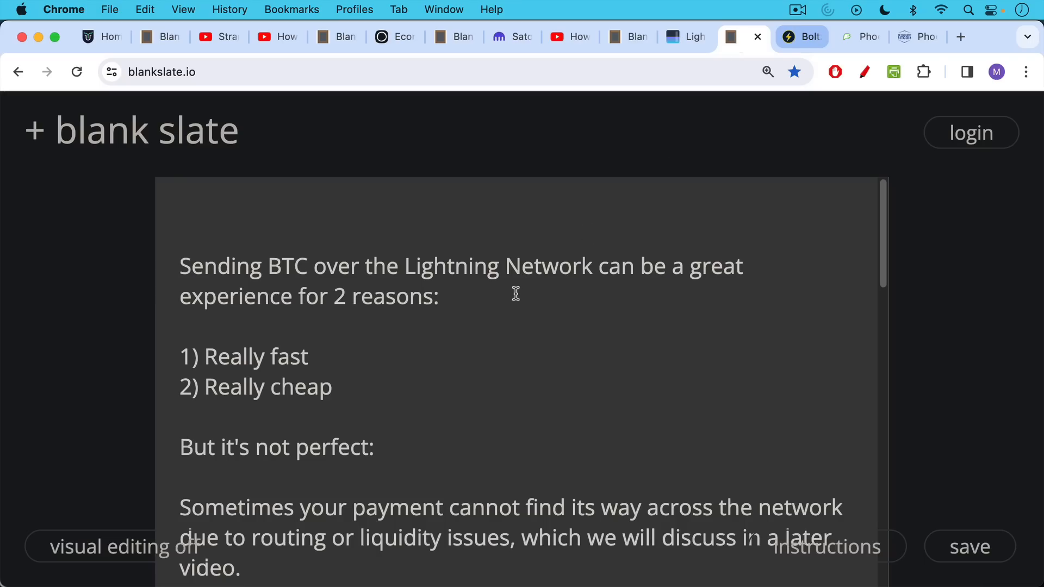
pyautogui.moveTo(515, 289)
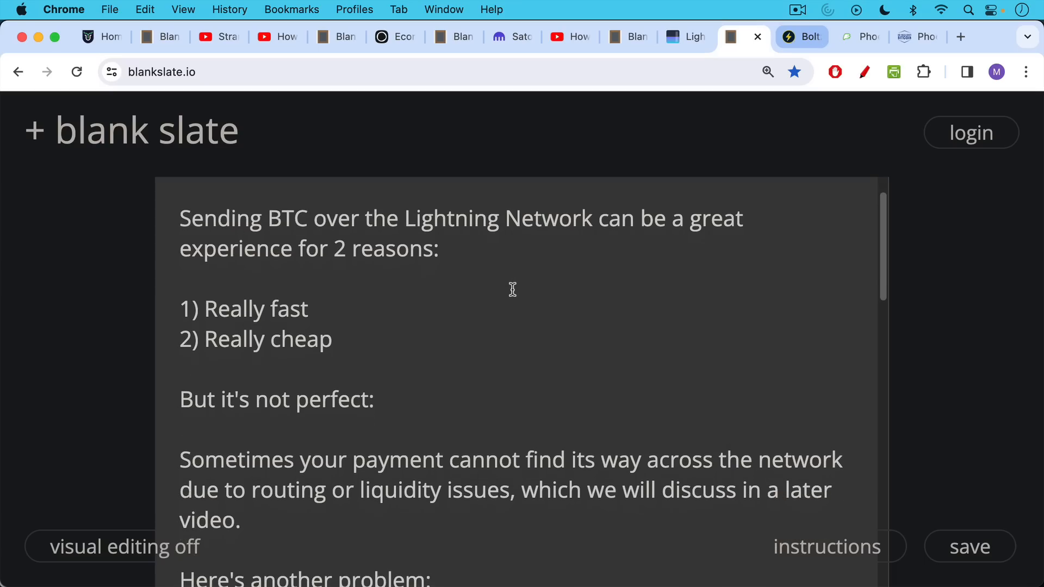
# Scroll through the notes on channel closing, force-closing, splicing fees and the mitigation strategy.
pyautogui.scroll(-3)
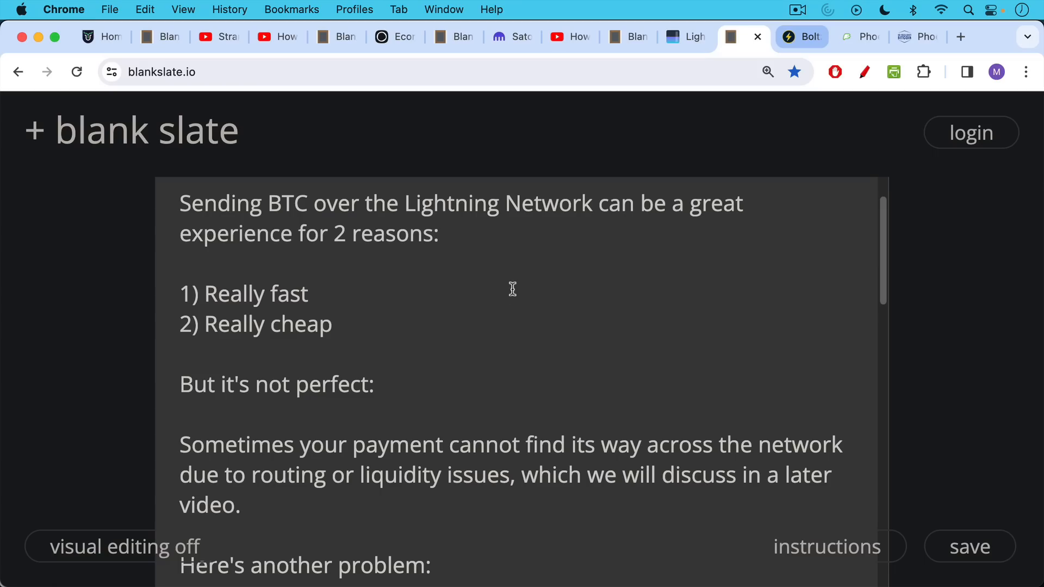
pyautogui.scroll(-3)
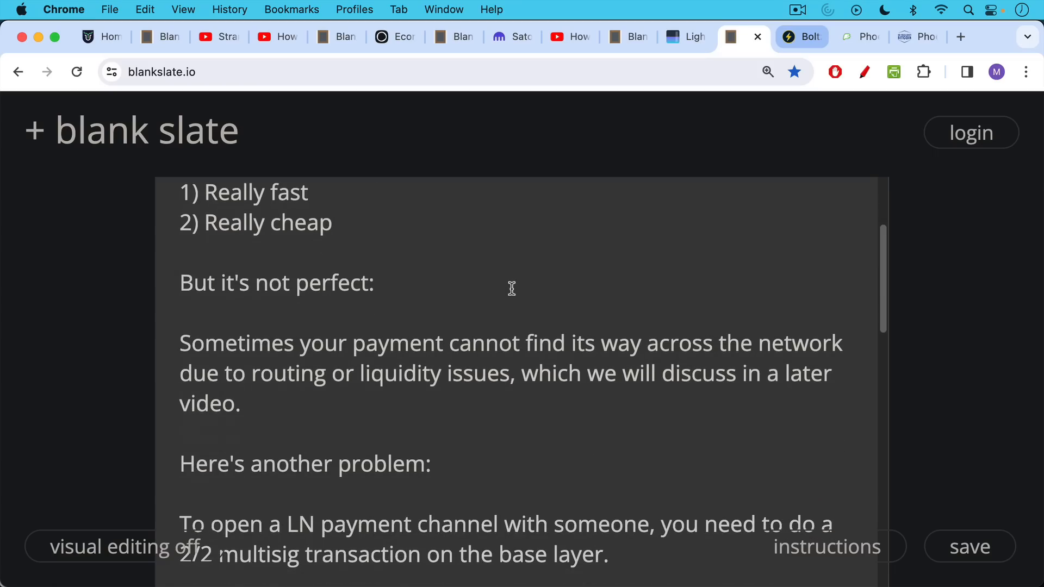
pyautogui.moveTo(502, 273)
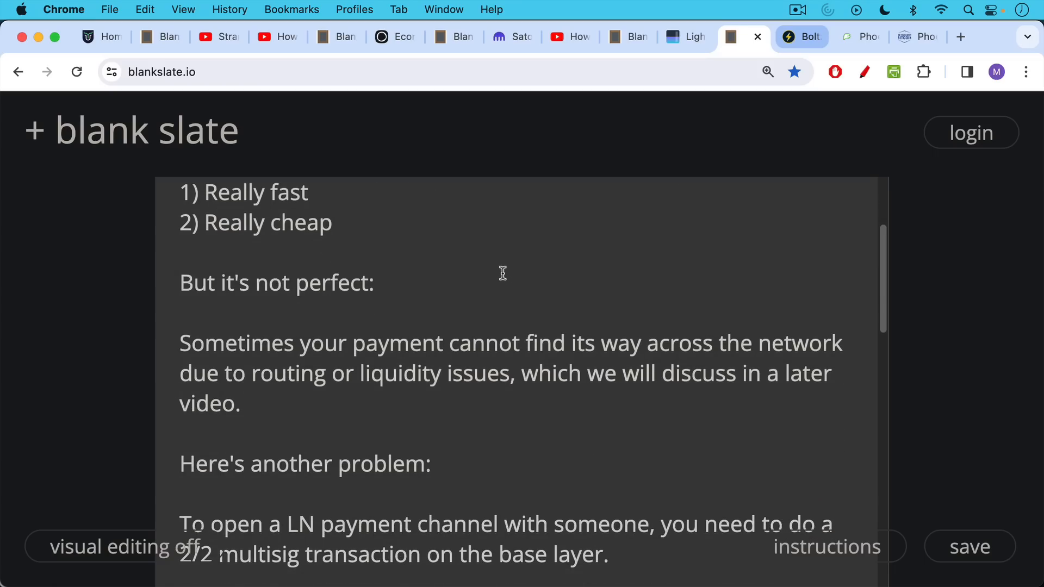
pyautogui.scroll(-3)
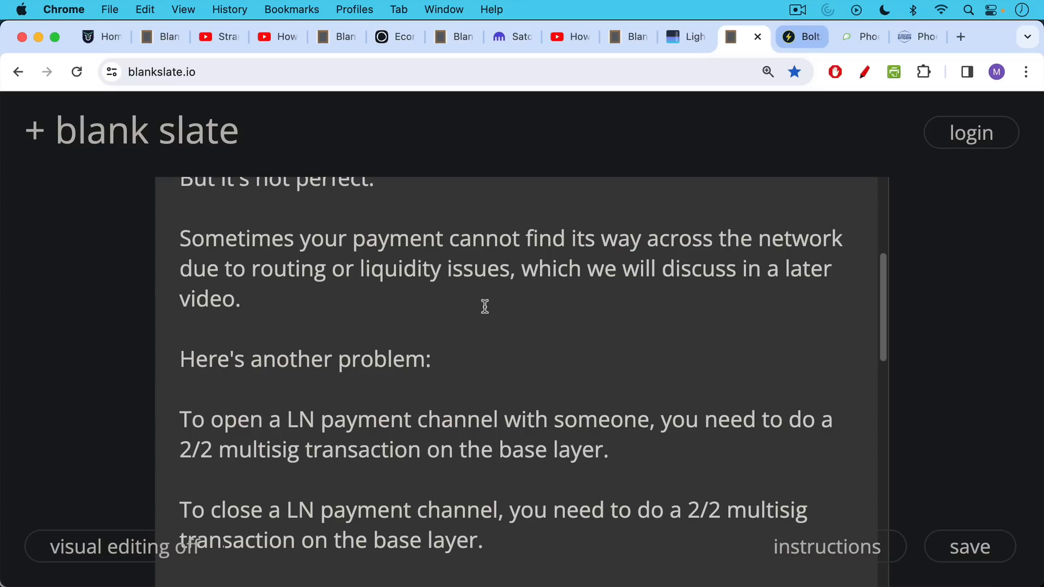
pyautogui.moveTo(485, 304)
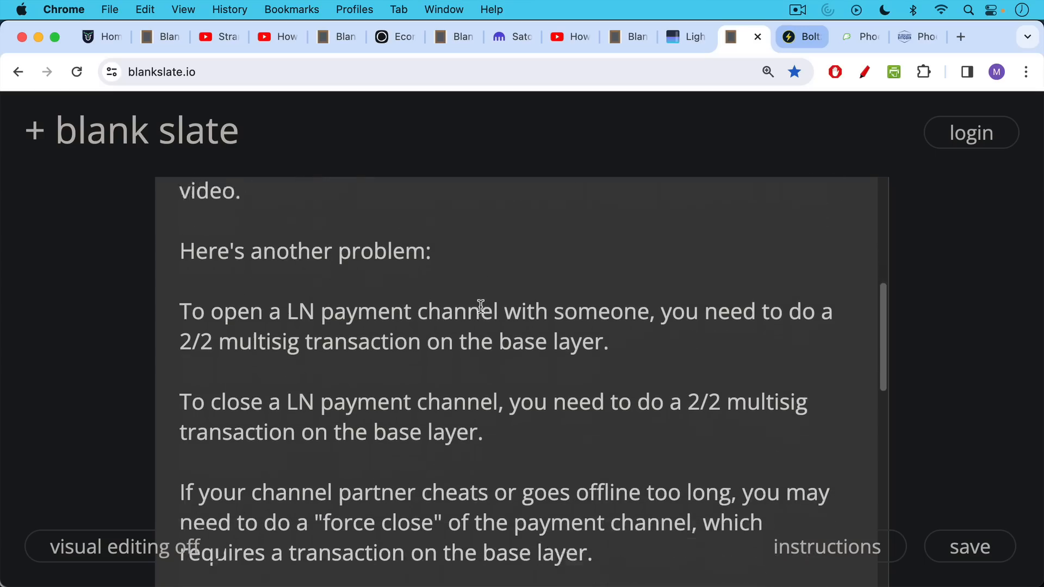
pyautogui.scroll(-3)
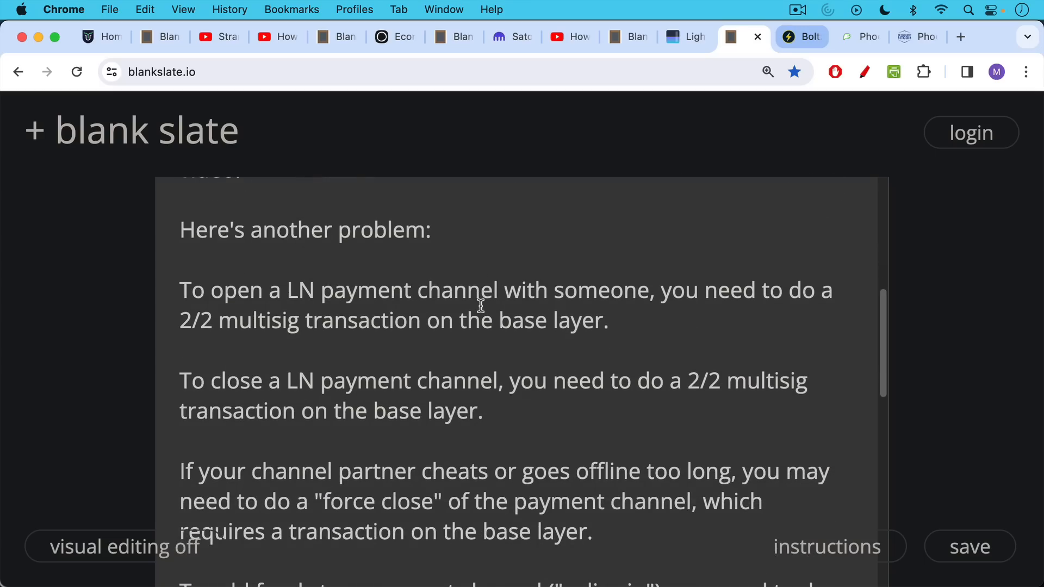
pyautogui.moveTo(483, 301)
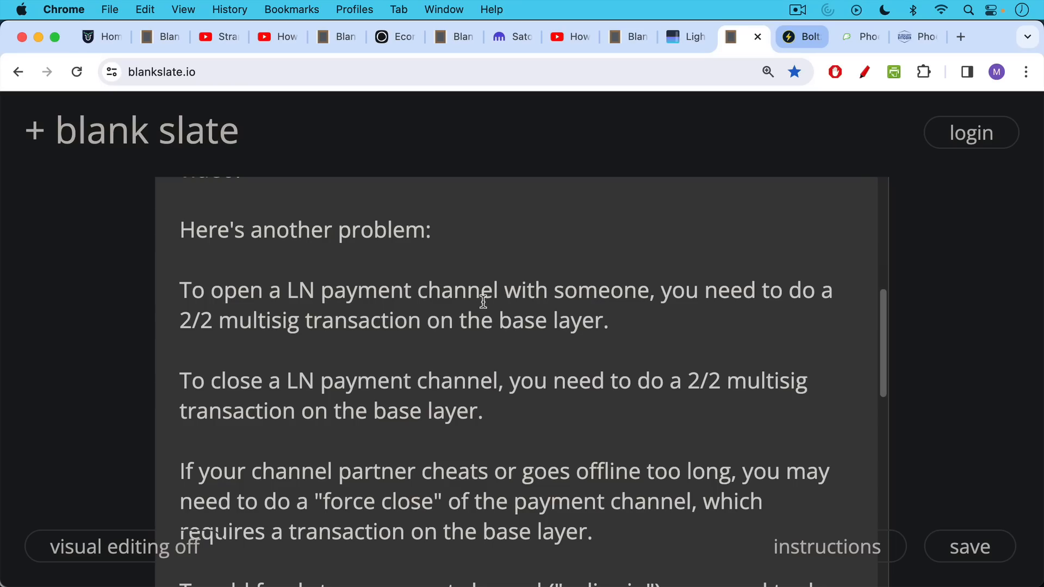
pyautogui.moveTo(483, 308)
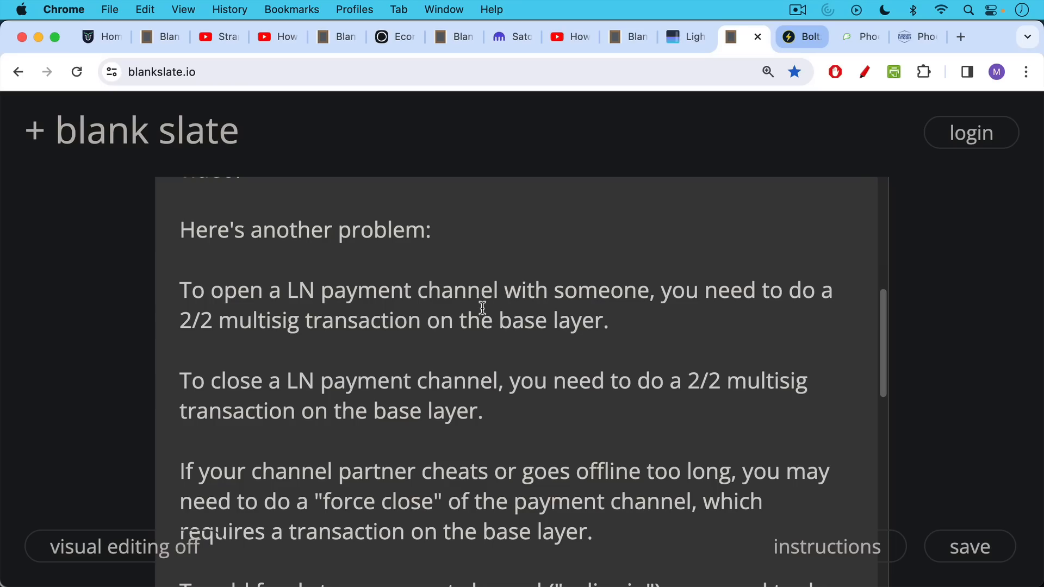
pyautogui.scroll(-3)
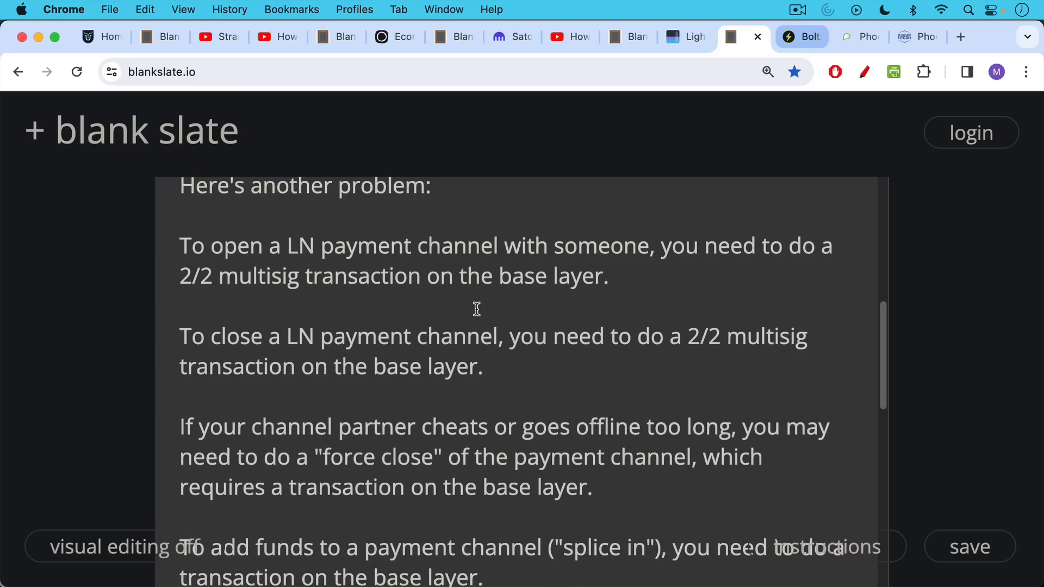
pyautogui.scroll(-3)
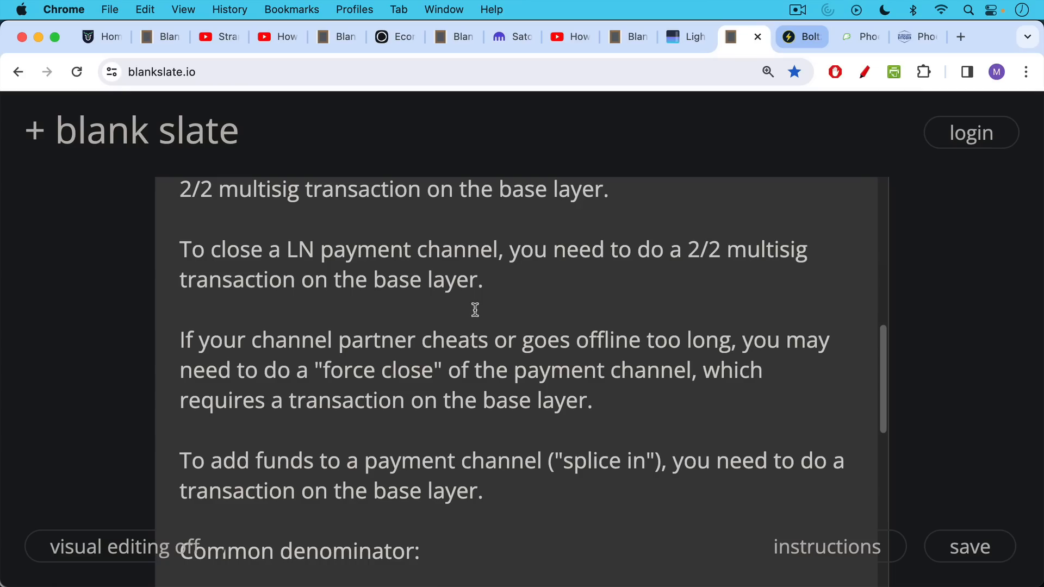
pyautogui.scroll(-3)
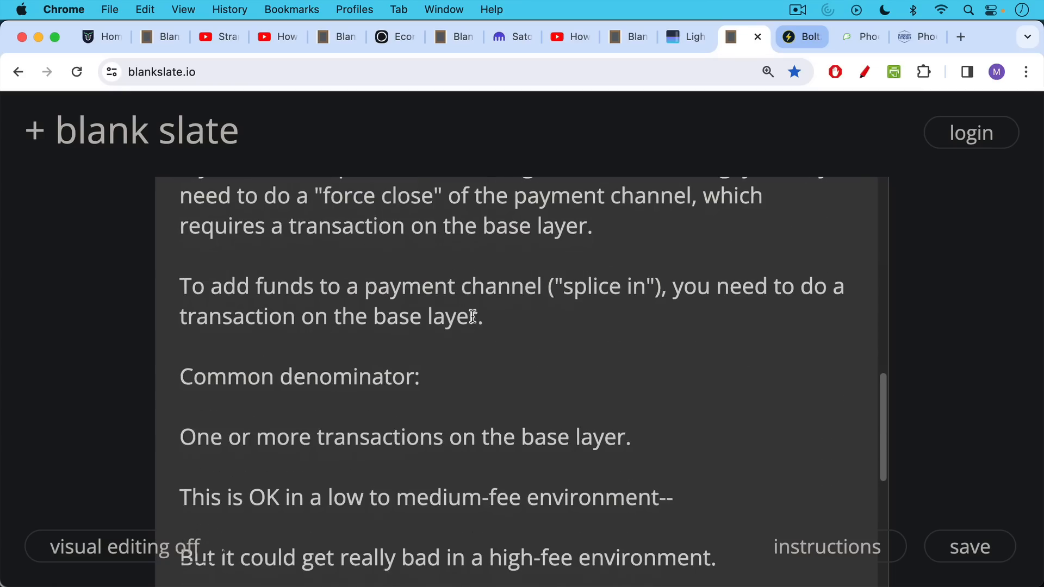
pyautogui.moveTo(479, 295)
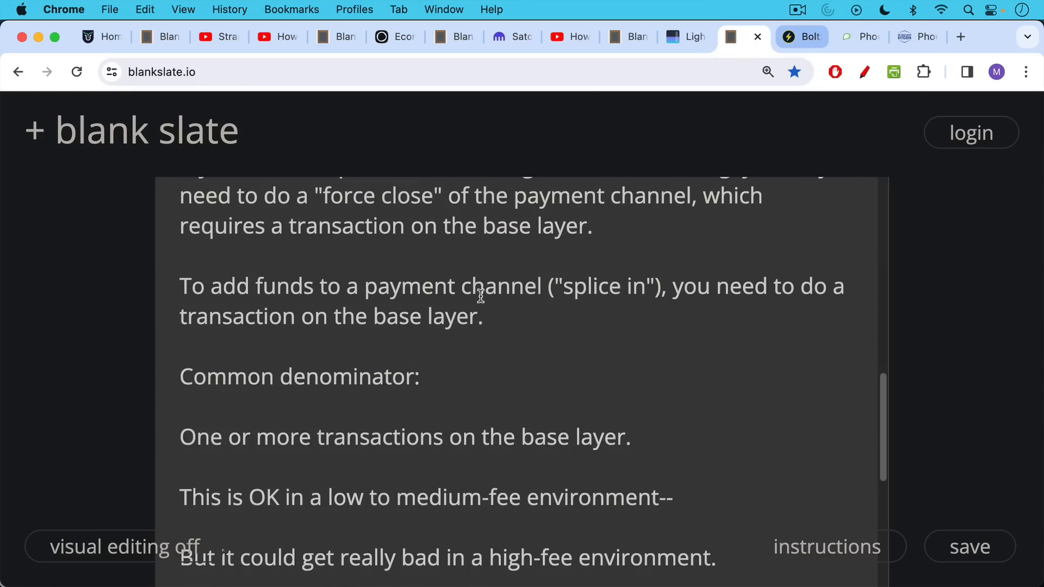
pyautogui.moveTo(459, 336)
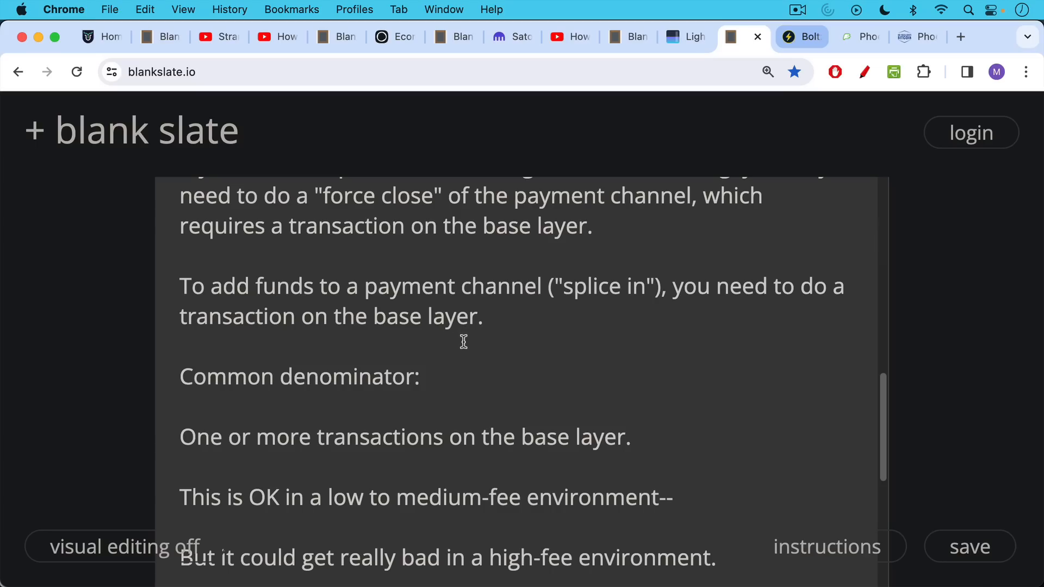
pyautogui.moveTo(464, 337)
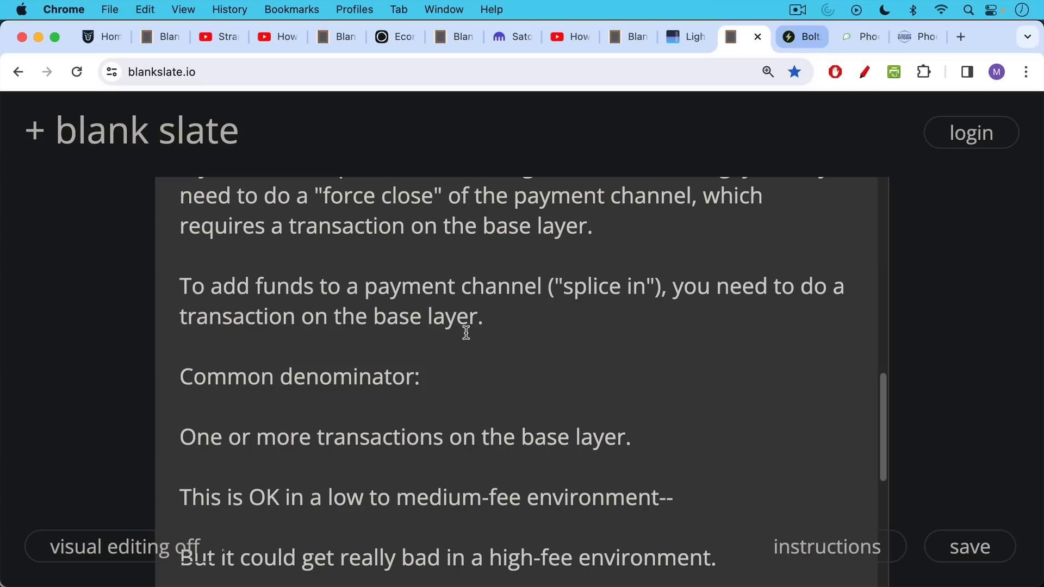
pyautogui.moveTo(466, 331)
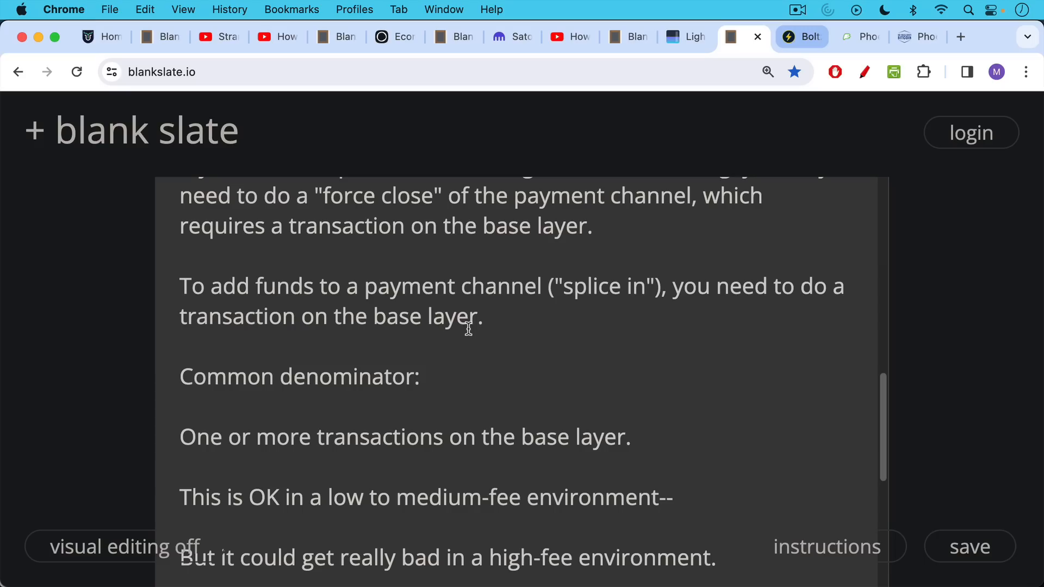
pyautogui.moveTo(465, 333)
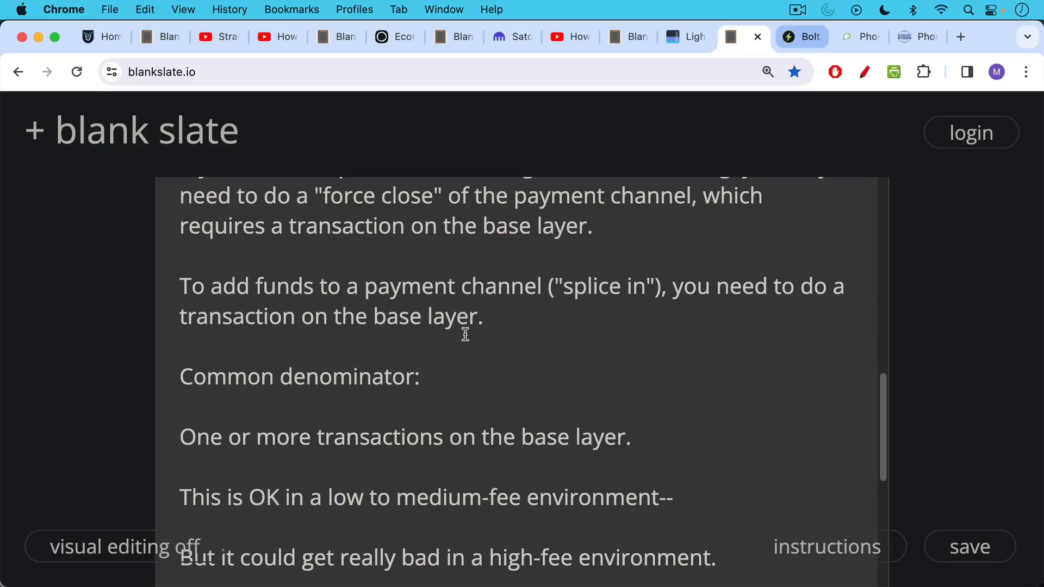
pyautogui.scroll(-3)
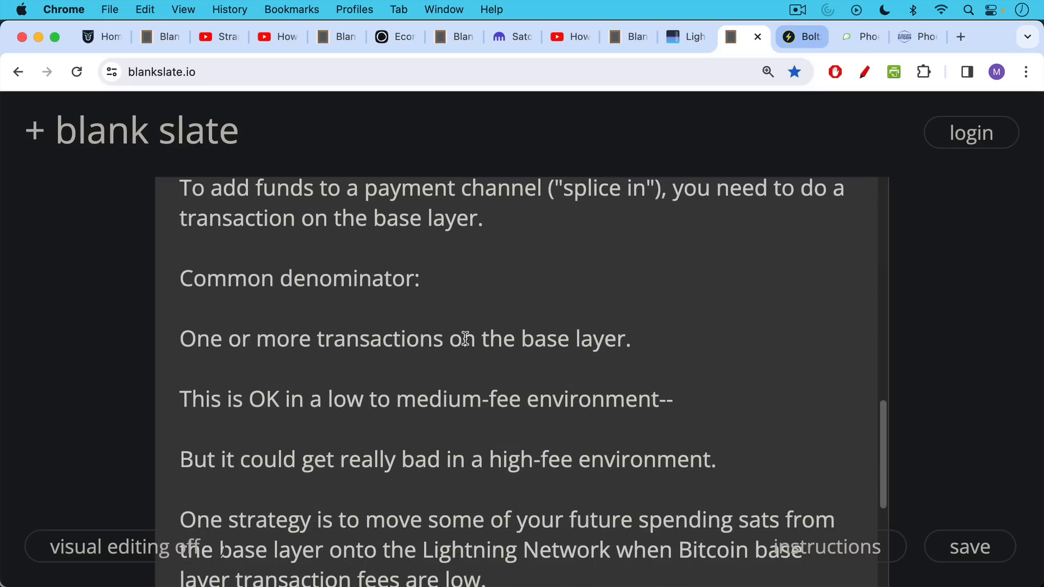
pyautogui.moveTo(579, 65)
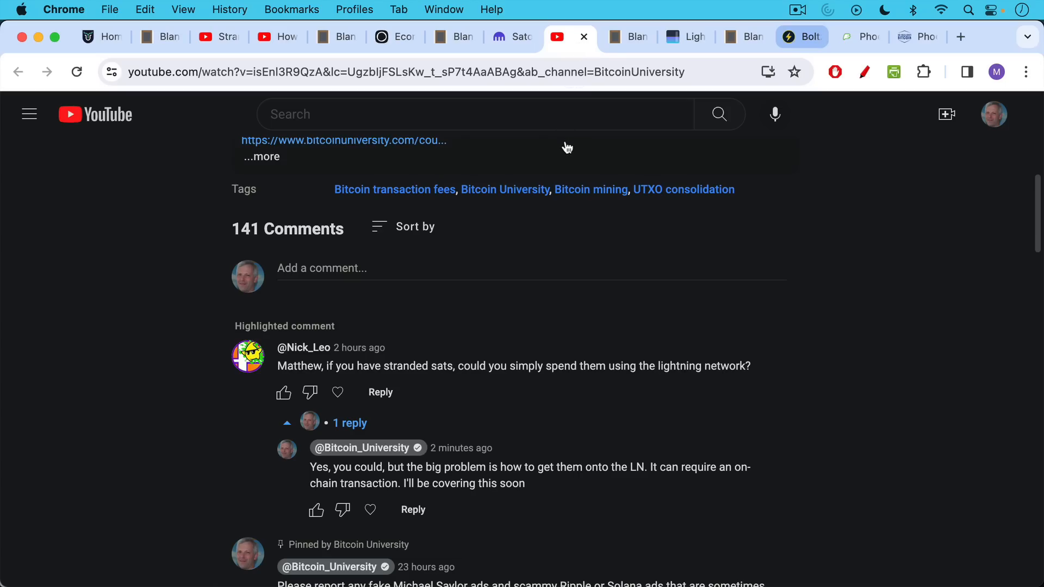
pyautogui.moveTo(565, 146)
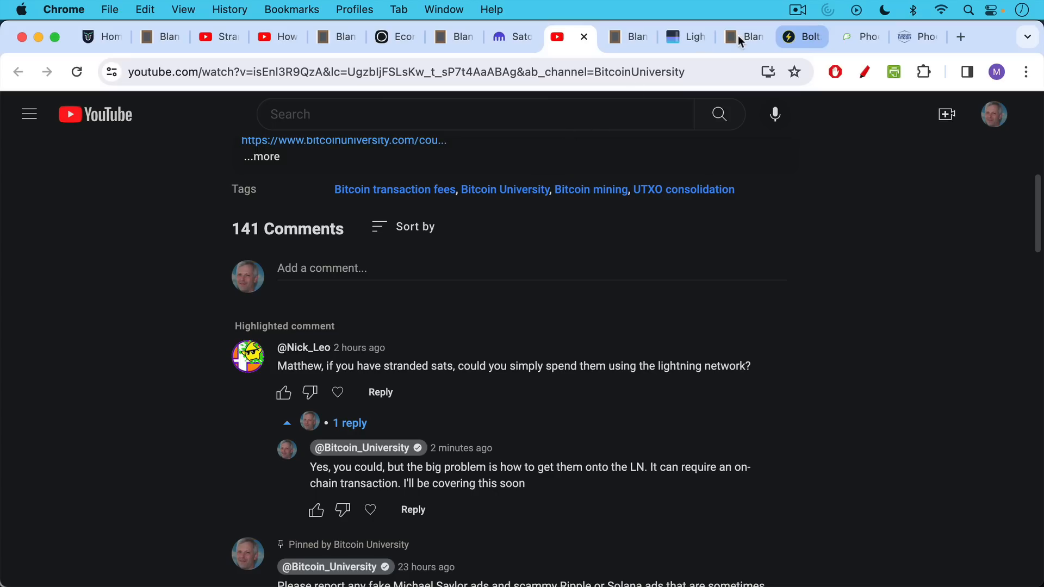
# Show the notes' final paragraph on moving spending sats onto Lightning when fees are low.
pyautogui.click(746, 37)
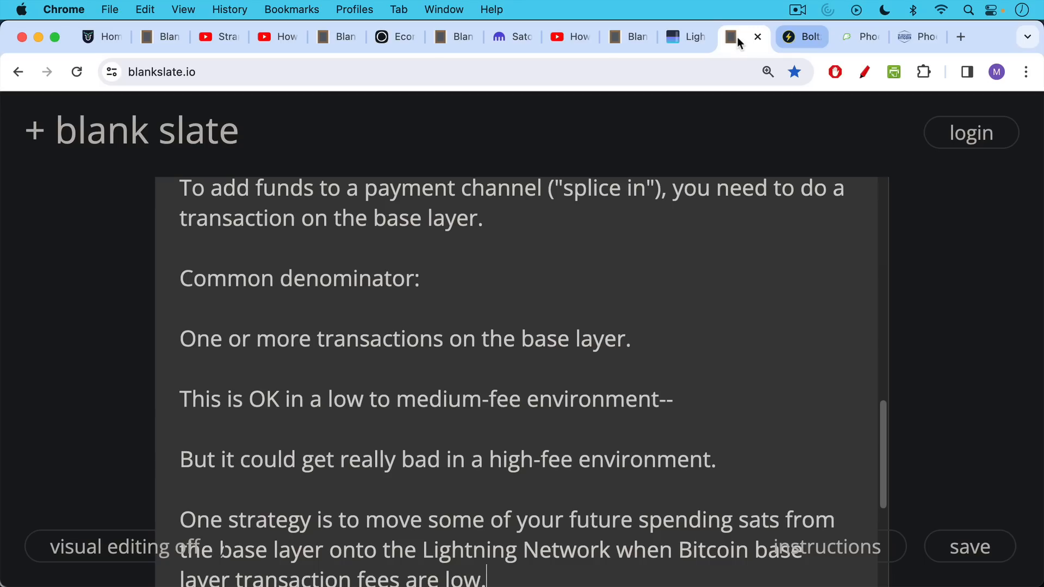
pyautogui.moveTo(692, 180)
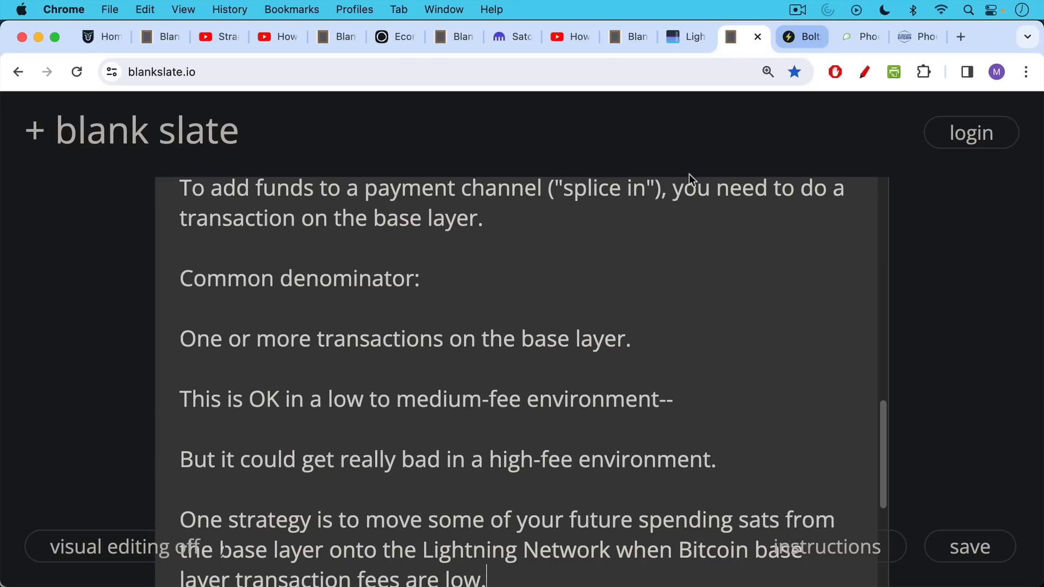
pyautogui.scroll(-3)
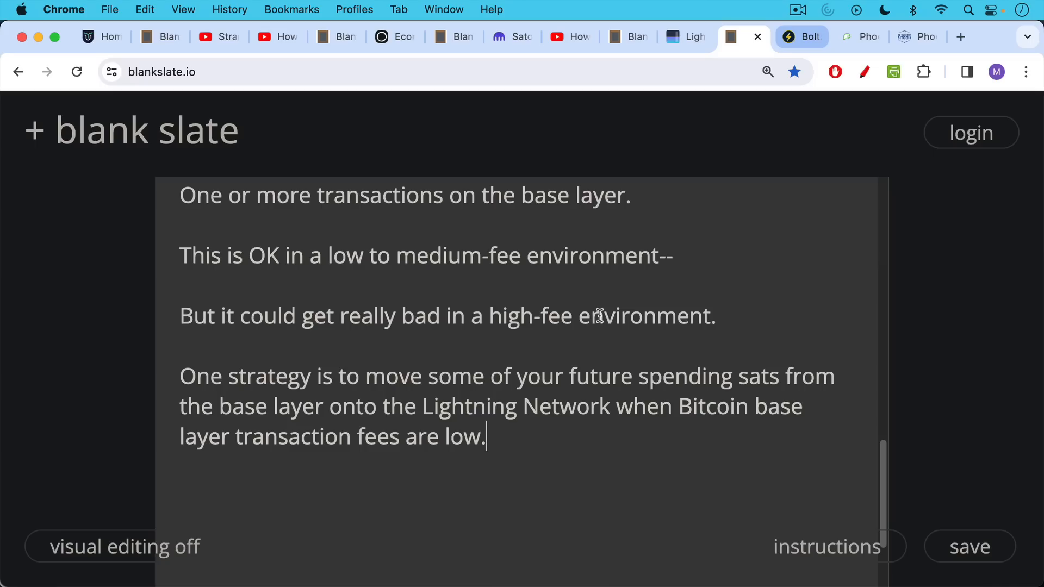
pyautogui.moveTo(598, 326)
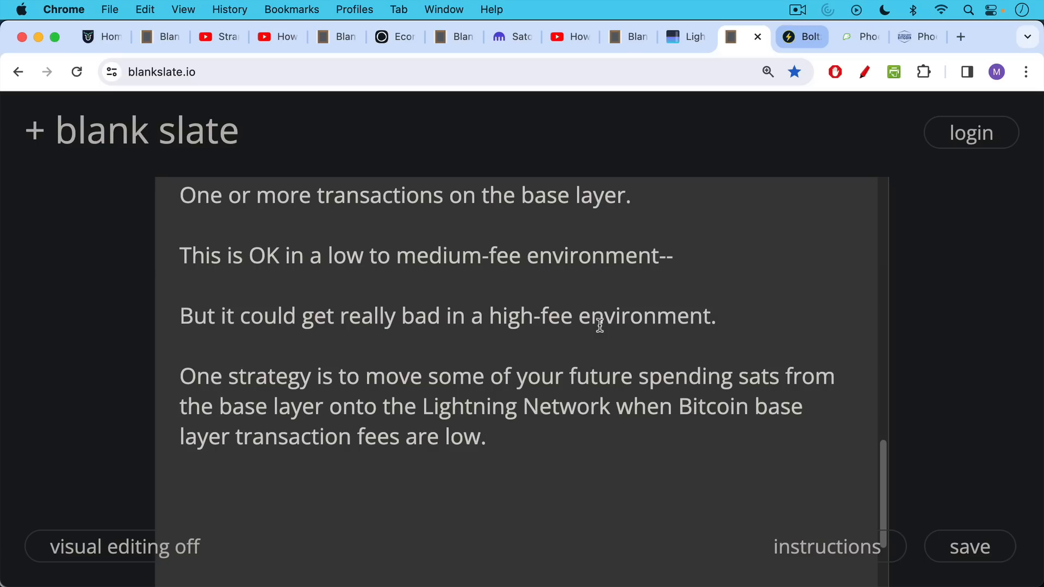
pyautogui.moveTo(636, 256)
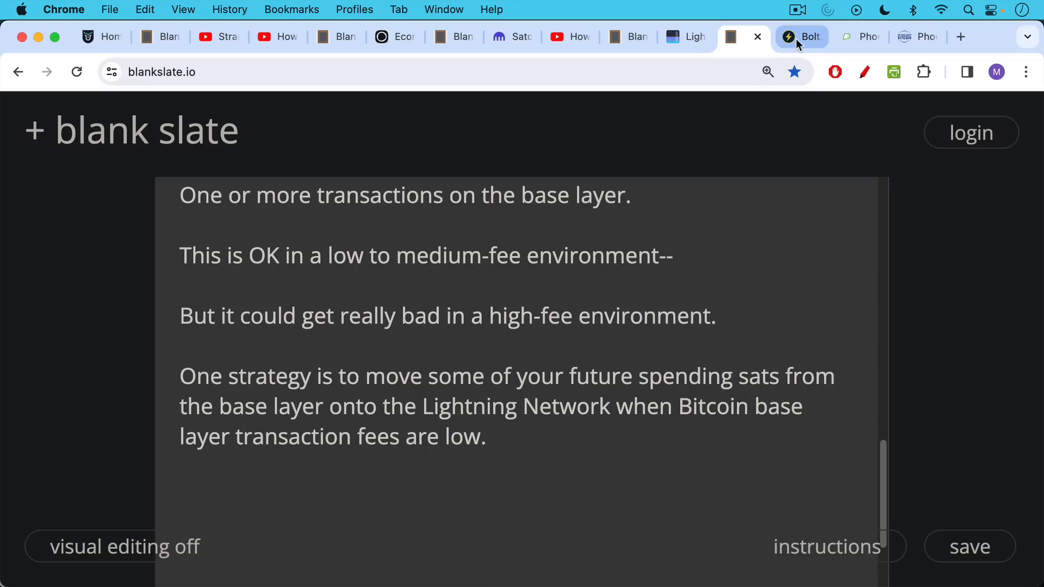
# Bring up the Boltz Bitcoin-to-Lightning swap page with its 100,000-sat swap and fees.
pyautogui.click(801, 37)
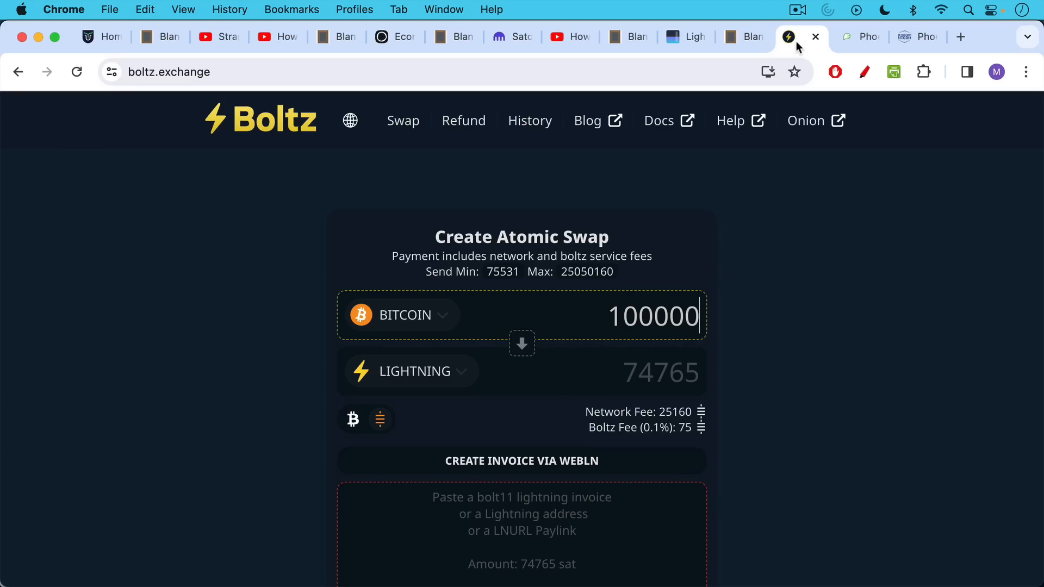
pyautogui.moveTo(756, 160)
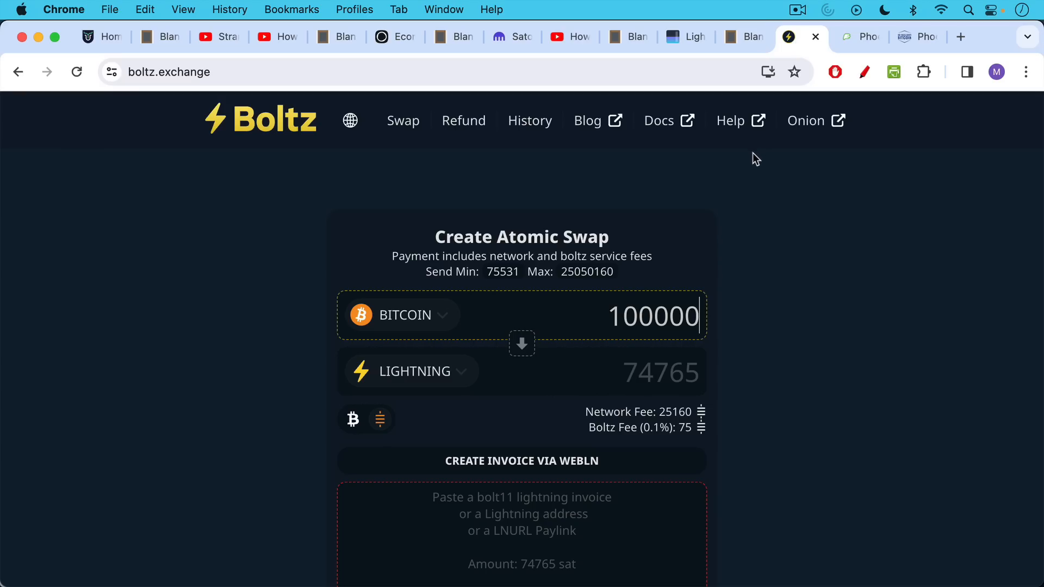
pyautogui.moveTo(618, 408)
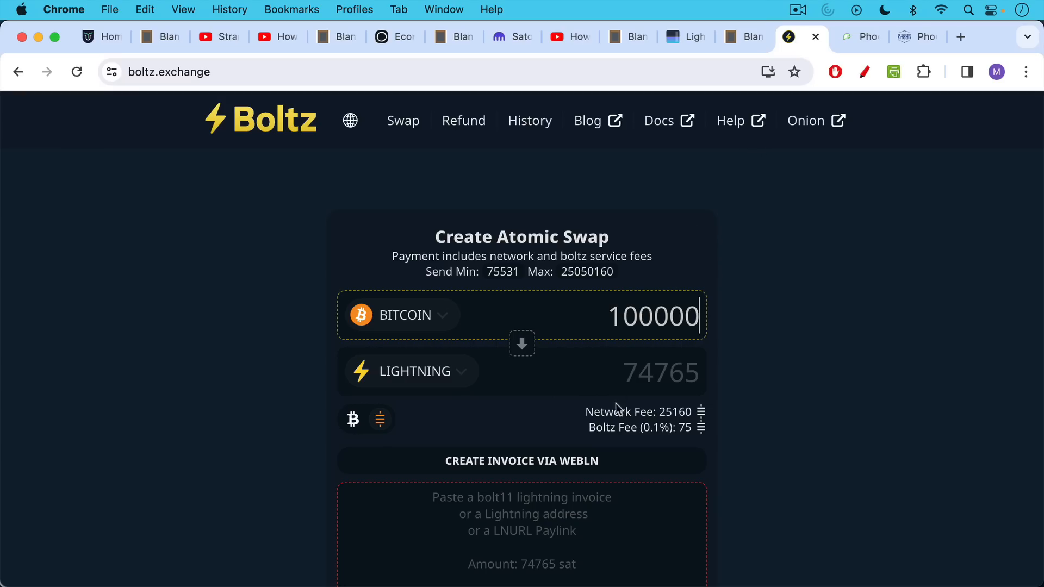
pyautogui.moveTo(671, 447)
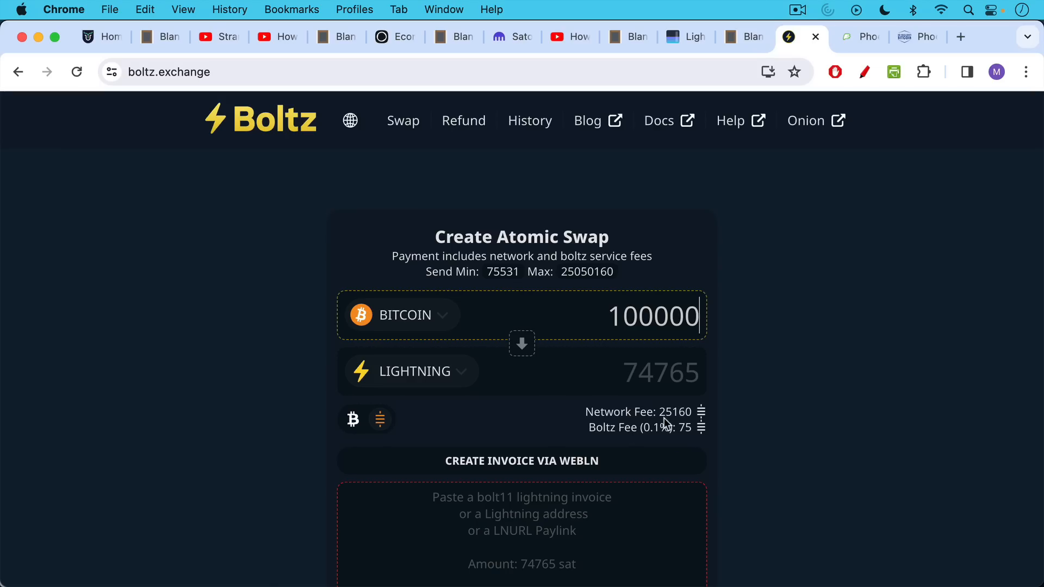
pyautogui.moveTo(670, 426)
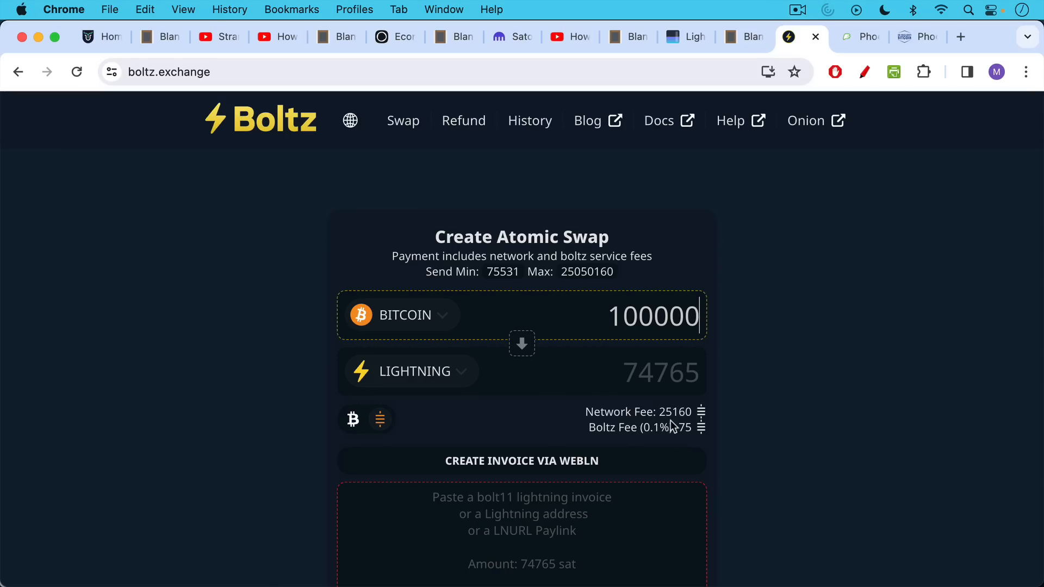
pyautogui.moveTo(674, 419)
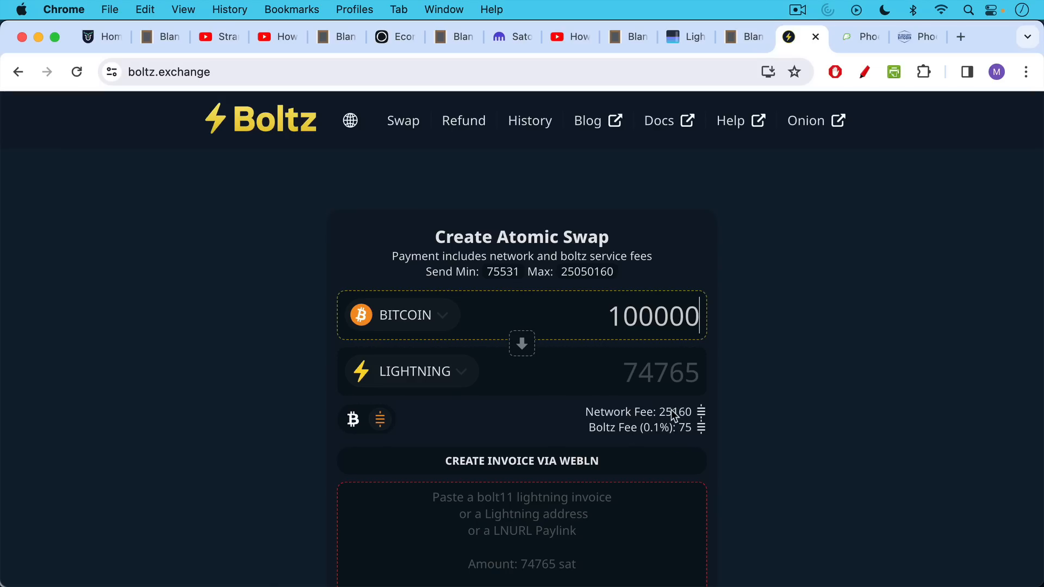
pyautogui.moveTo(677, 379)
pyautogui.write('0')
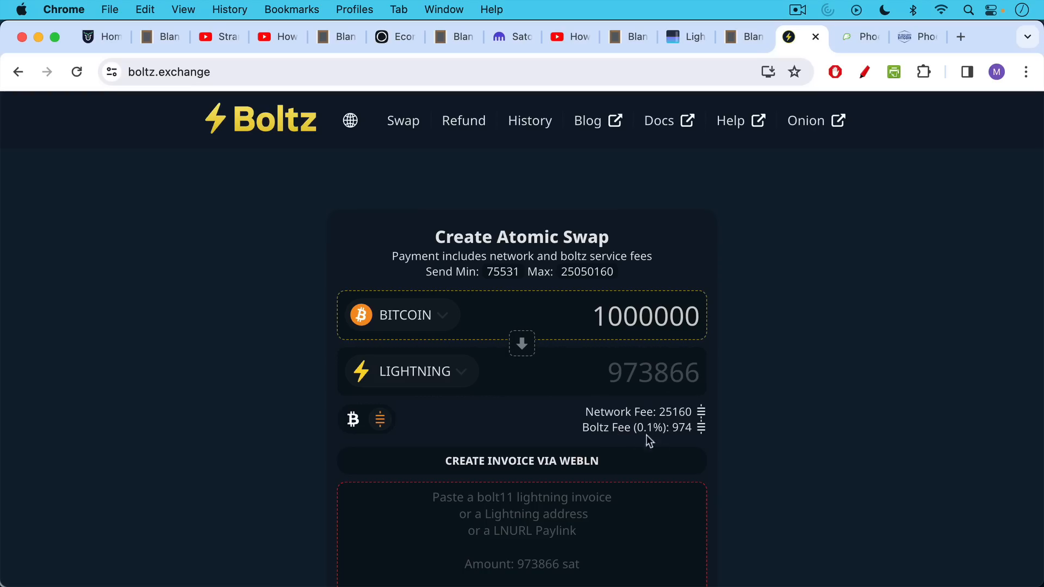
pyautogui.moveTo(651, 441)
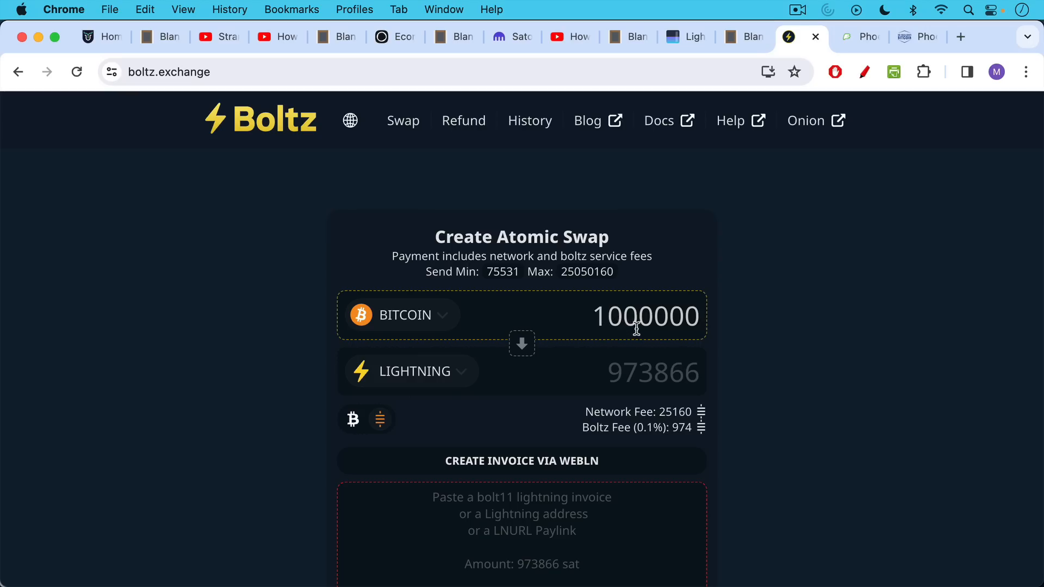
pyautogui.moveTo(669, 416)
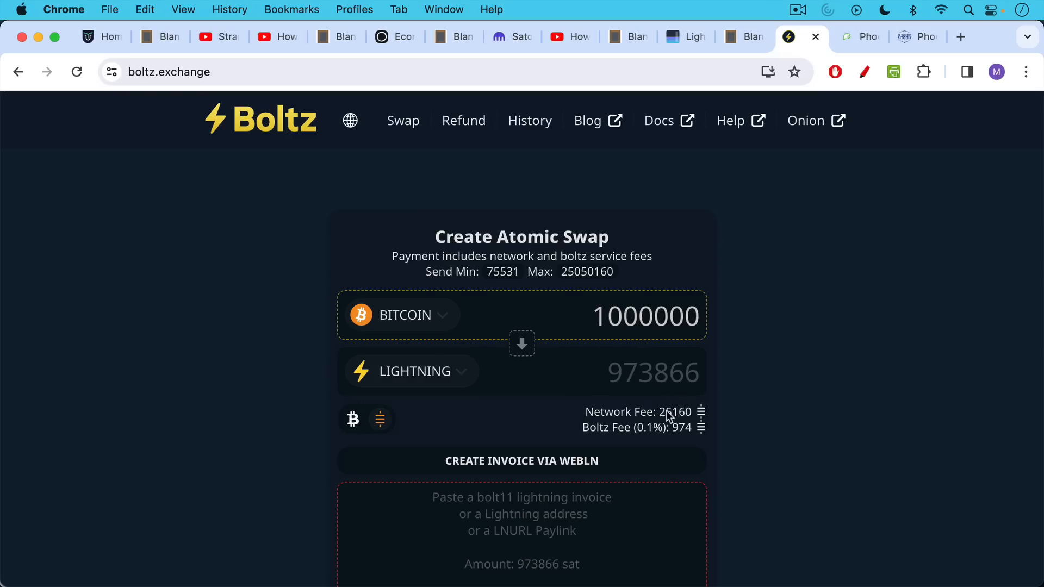
pyautogui.moveTo(692, 422)
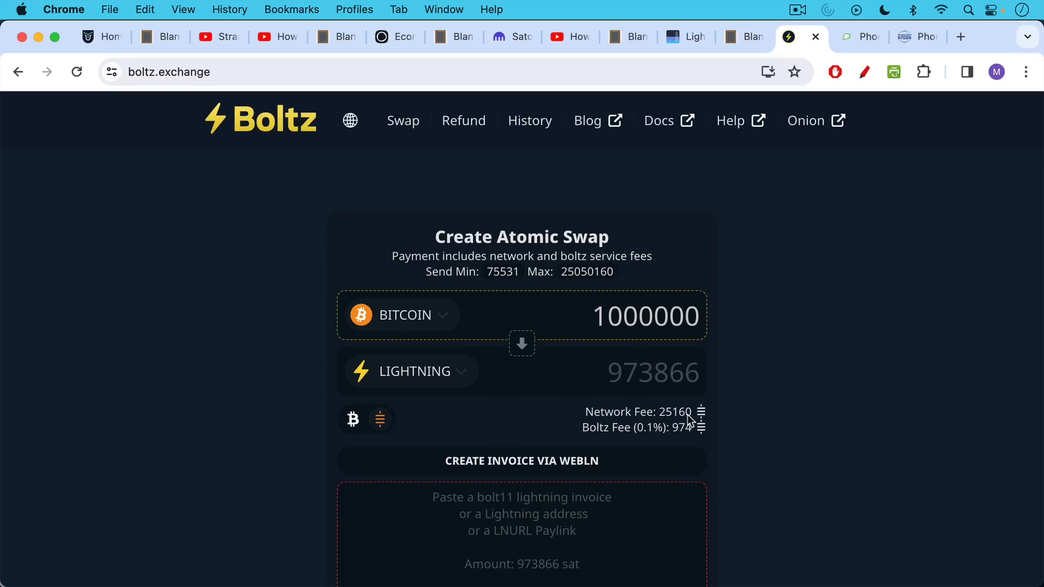
pyautogui.moveTo(683, 423)
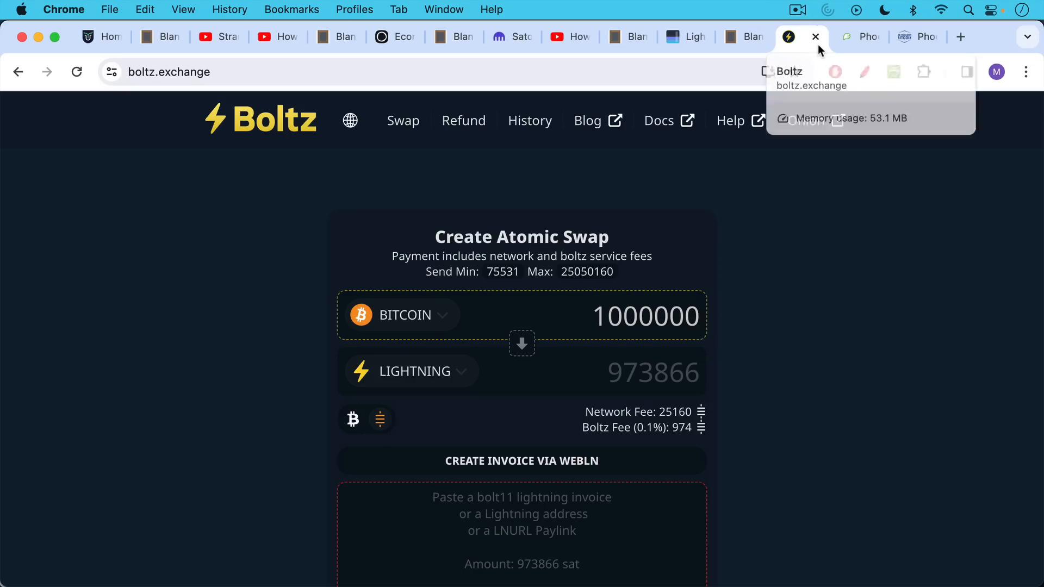
pyautogui.moveTo(859, 37)
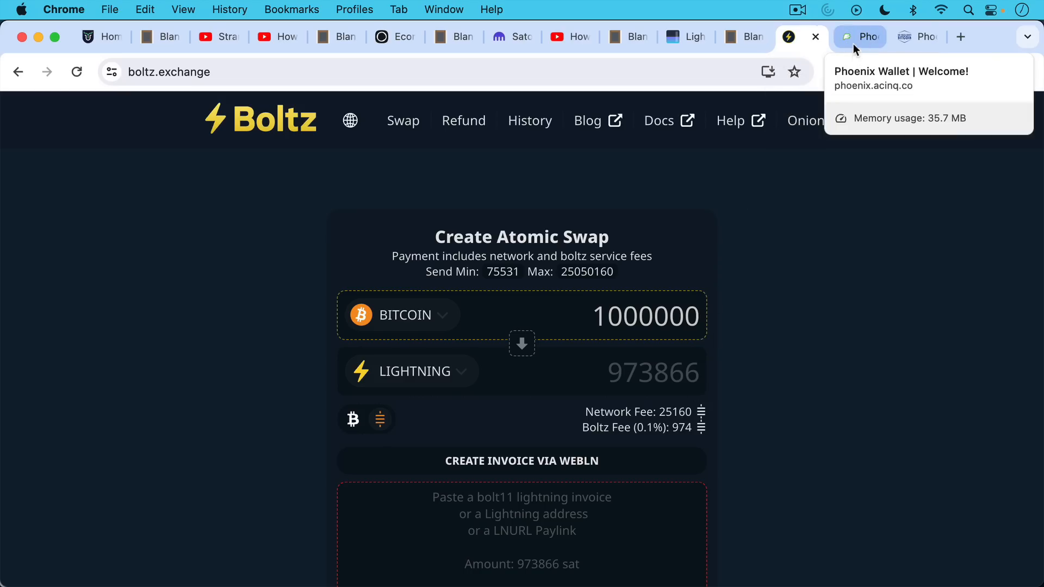
# Switch to the Phoenix Wallet tab showing the phoenix.acinq.co home page.
pyautogui.click(859, 37)
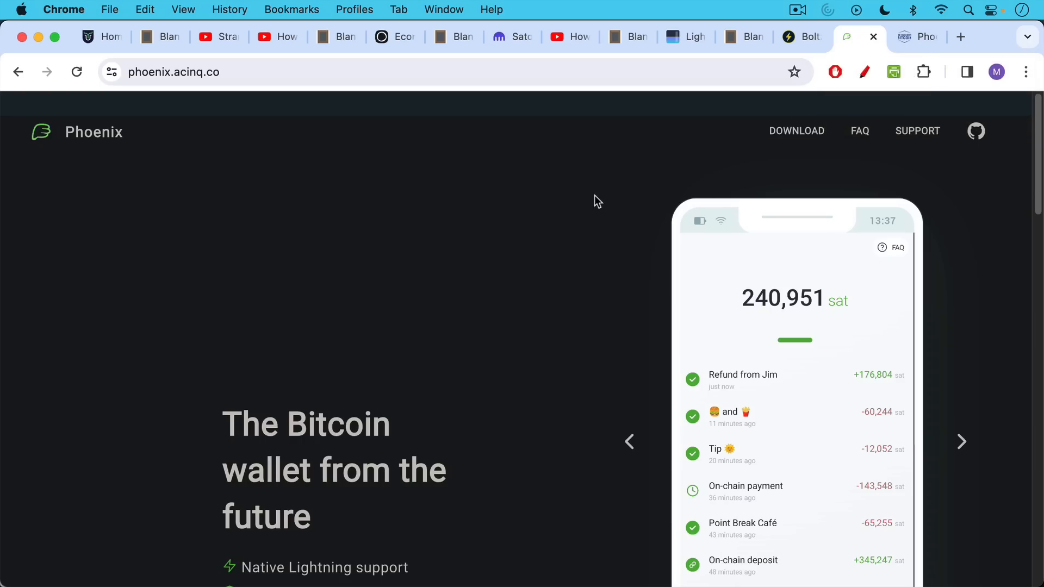
pyautogui.moveTo(592, 194)
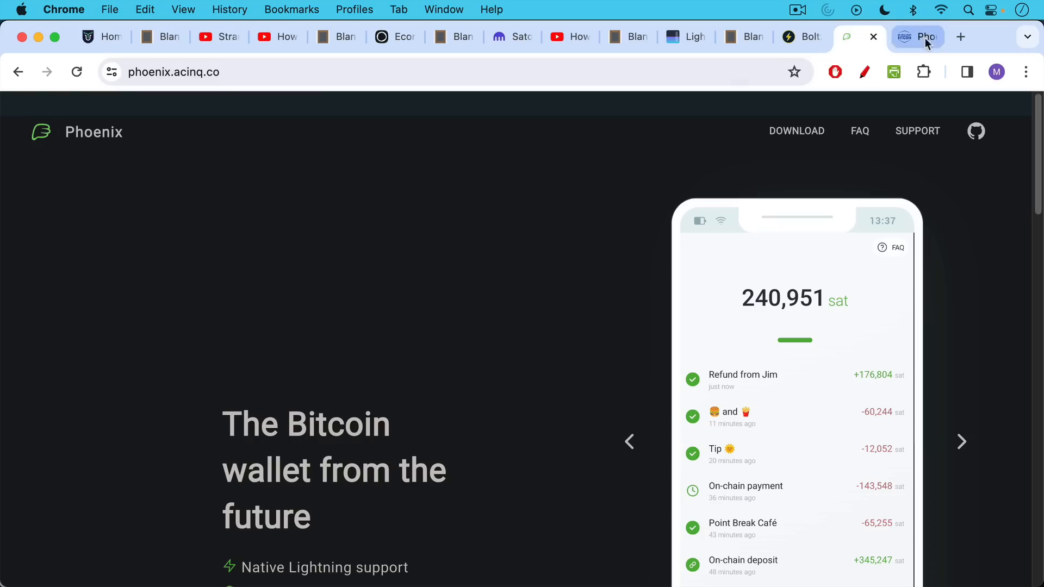
# Switch to the nobsbitcoin.com article on Phoenix Wallet iOS v2.1.0 inbound liquidity.
pyautogui.click(904, 37)
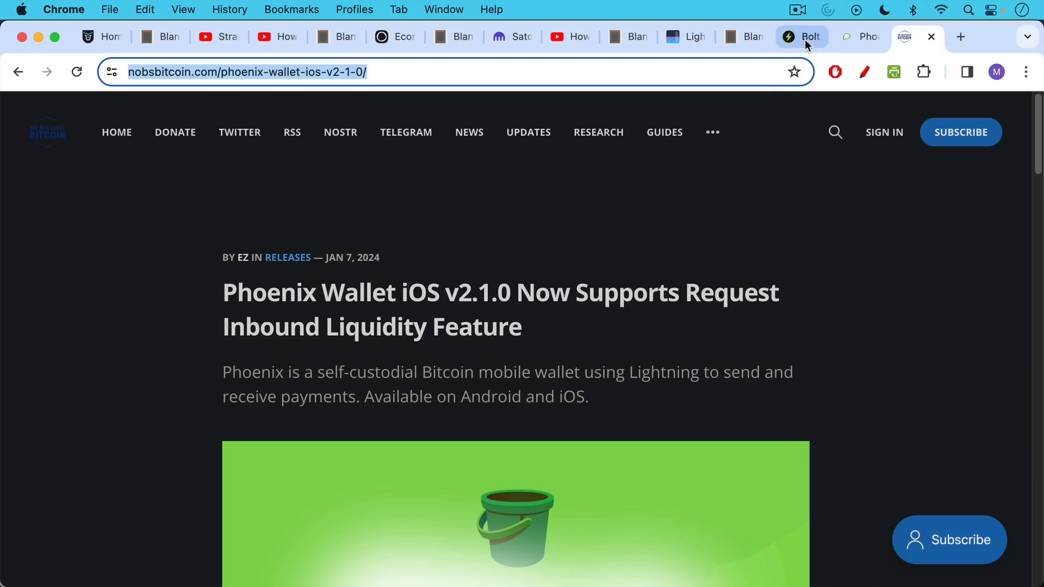
pyautogui.moveTo(859, 37)
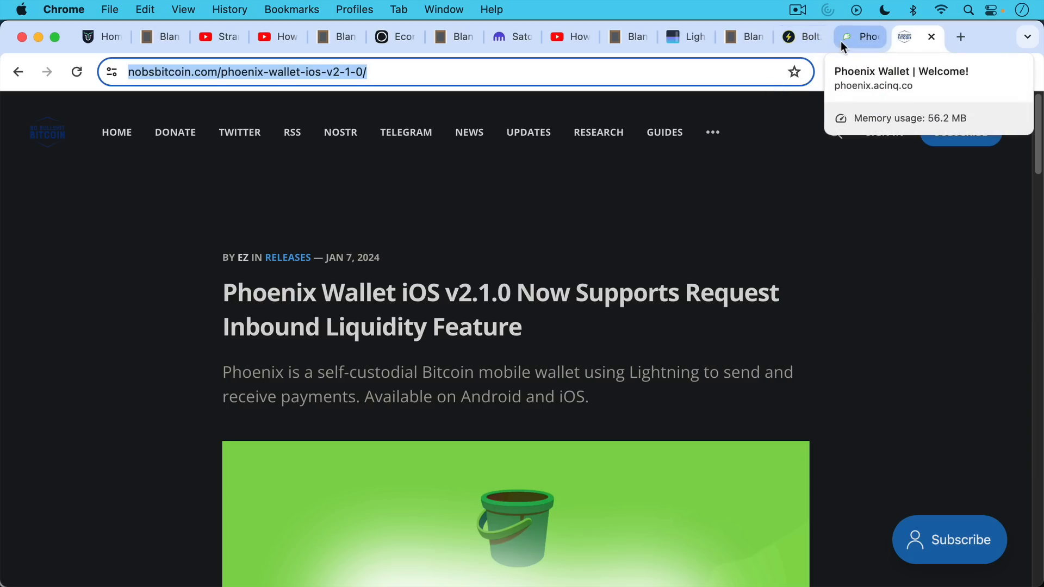